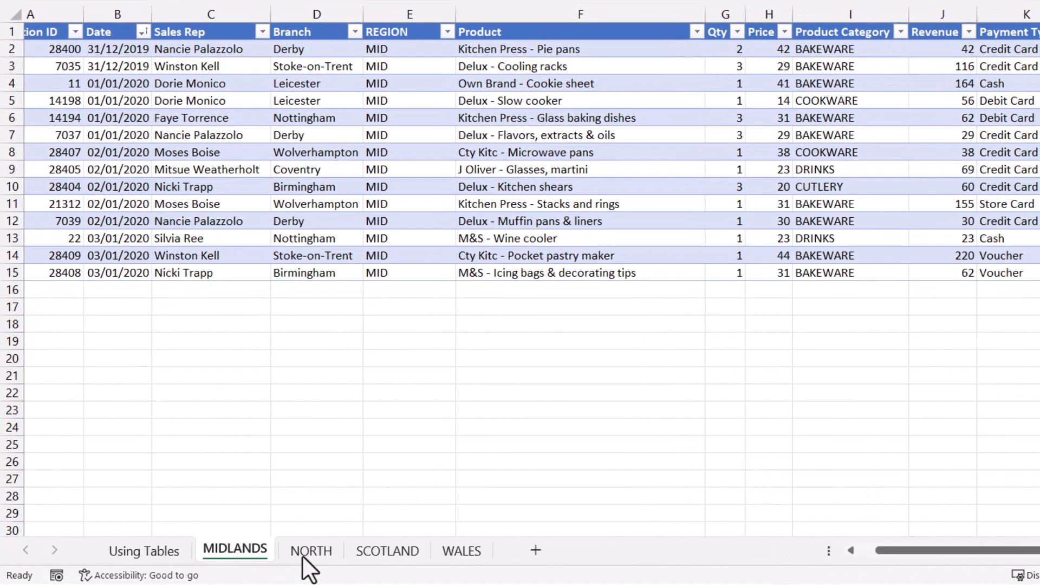
# Browse the MIDLANDS and SCOTLAND sheets and show the Table Design commands
pyautogui.click(210, 221)
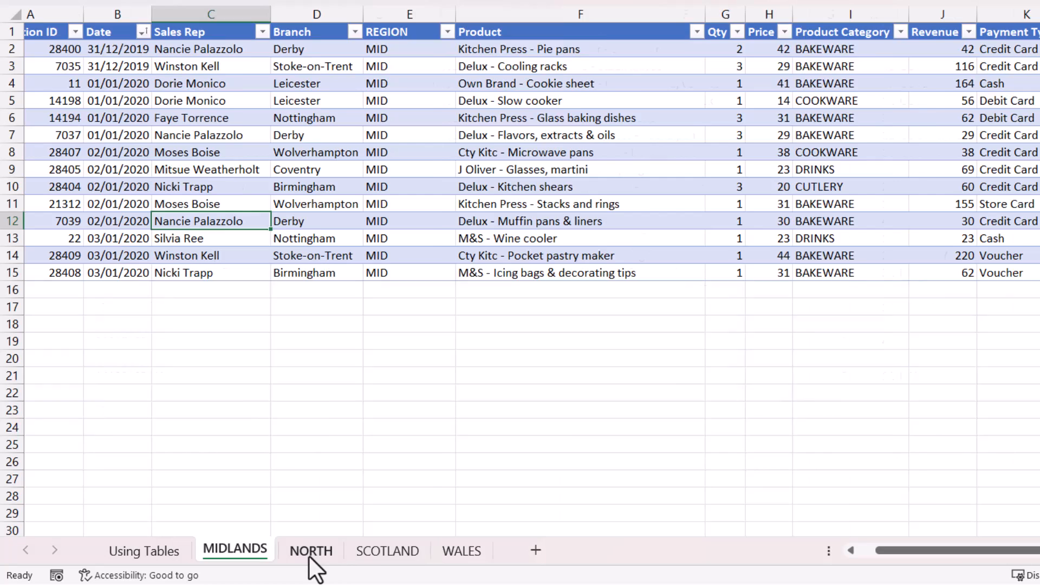
pyautogui.click(387, 550)
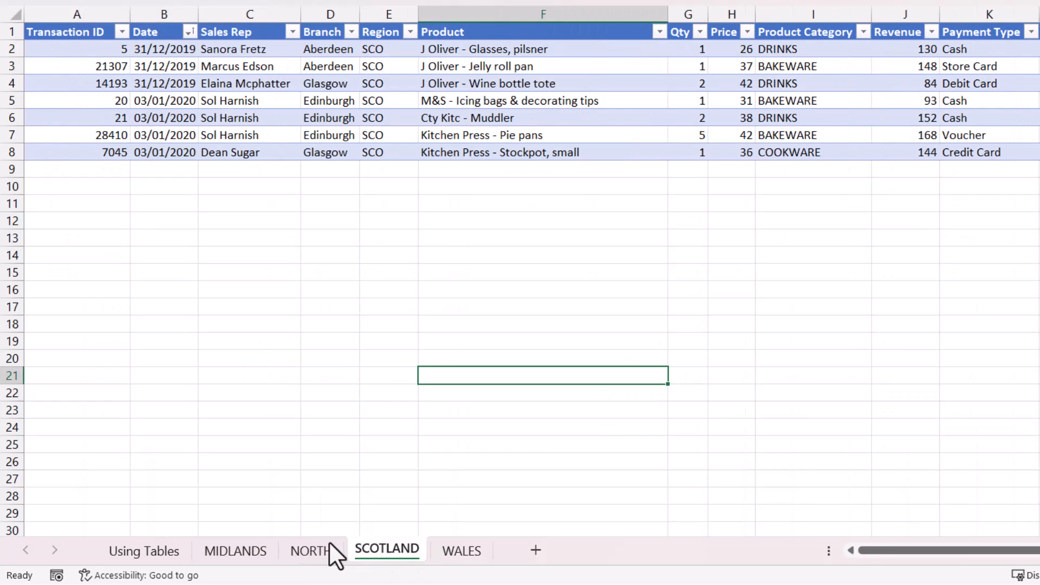
pyautogui.moveTo(143, 550)
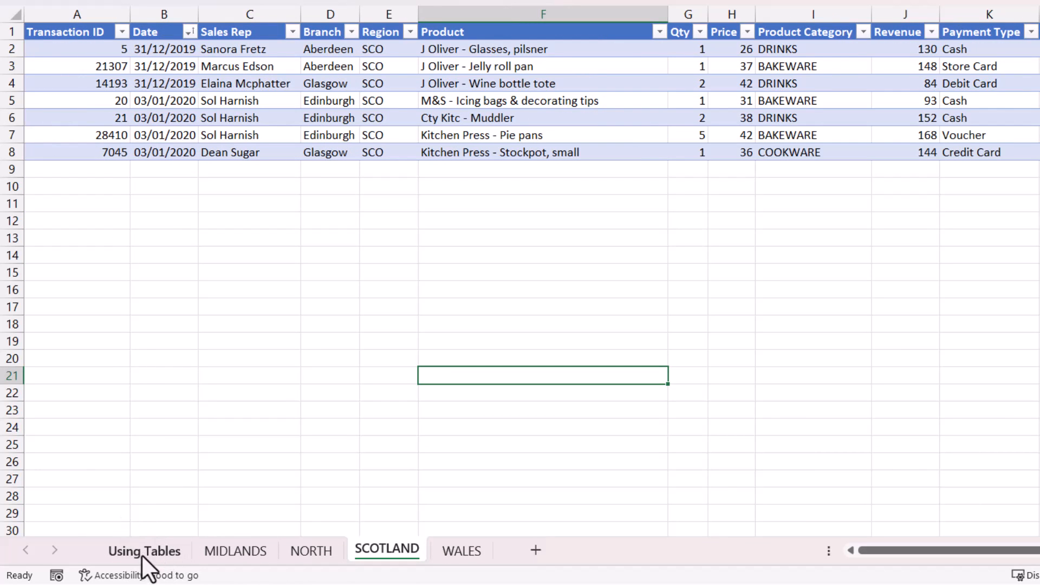
pyautogui.moveTo(156, 567)
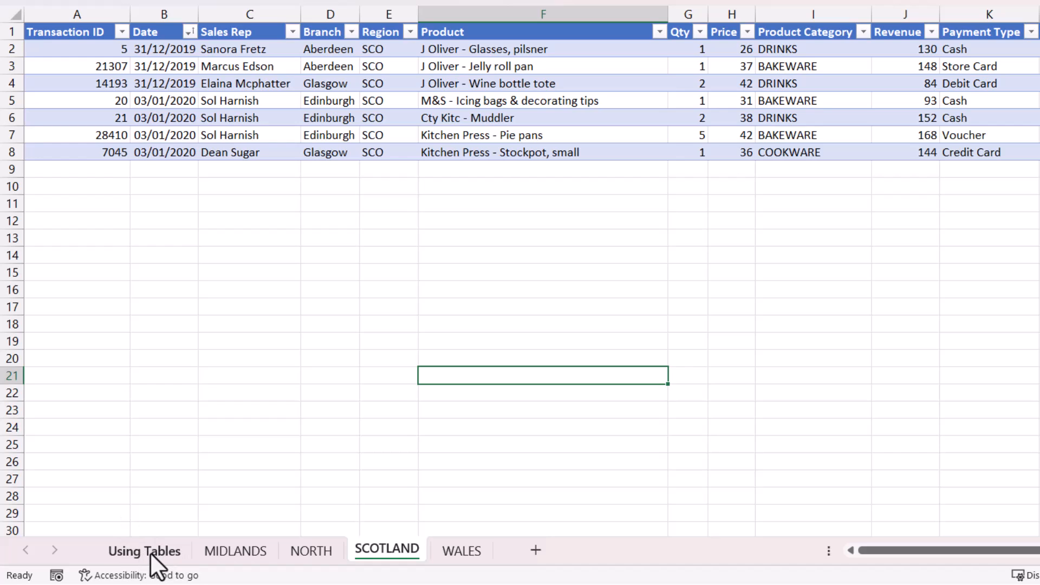
pyautogui.click(235, 551)
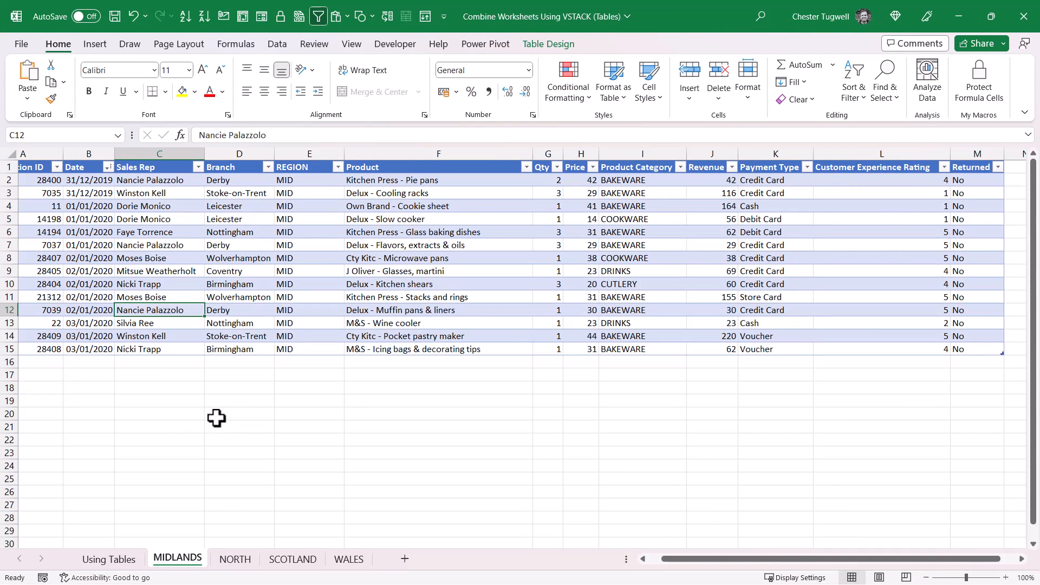
pyautogui.moveTo(263, 261)
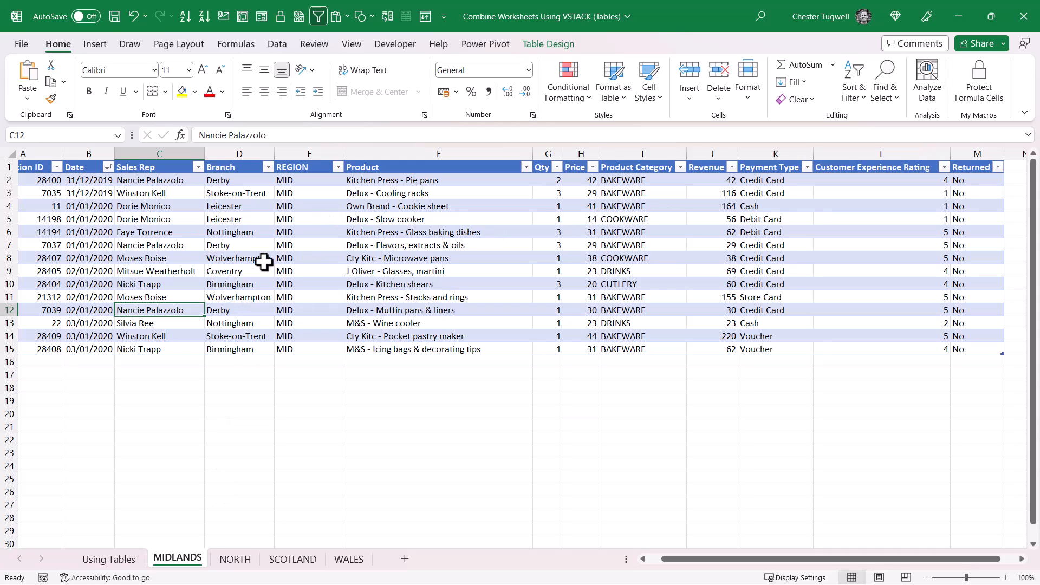
pyautogui.moveTo(360, 296)
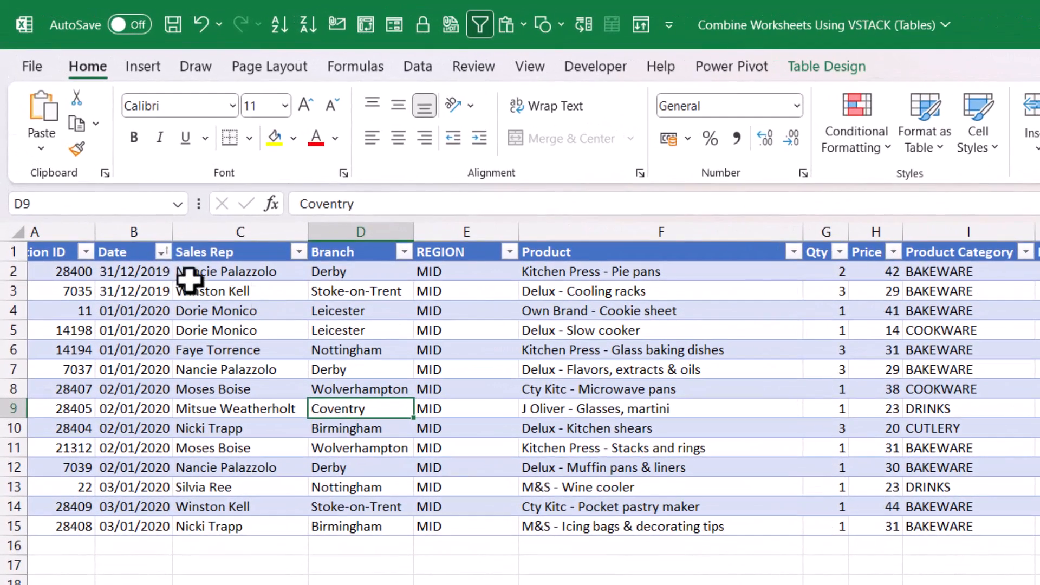
pyautogui.moveTo(860, 169)
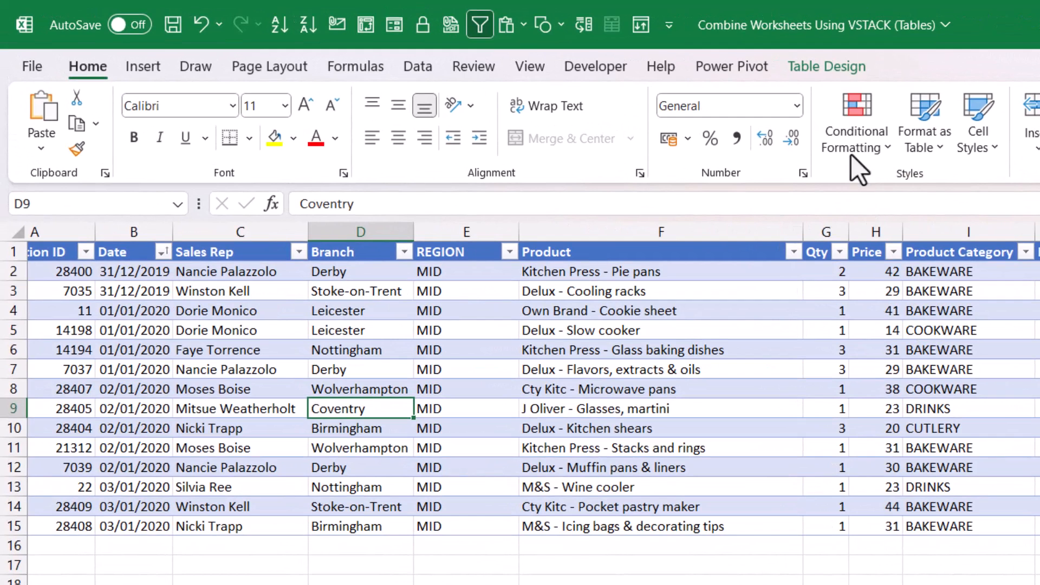
pyautogui.click(827, 66)
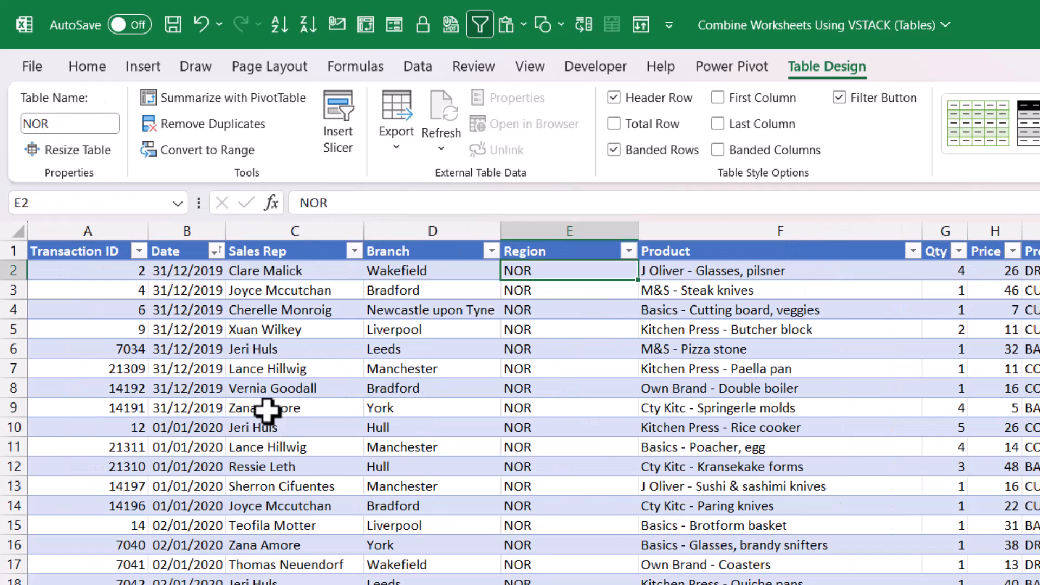
# Read the NOR and SCO table names, then land on the unformatted WALES data
pyautogui.click(269, 408)
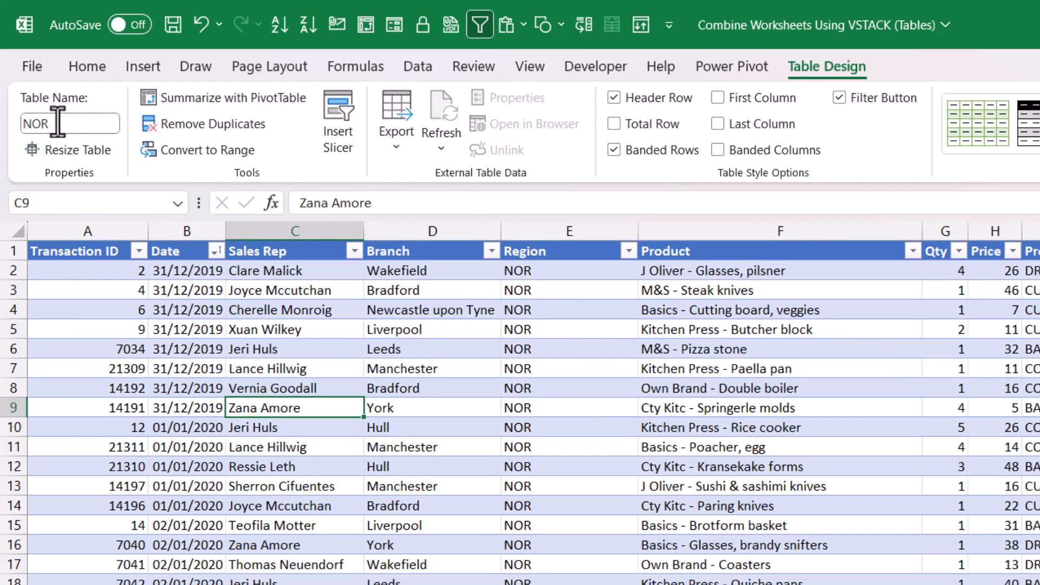
pyautogui.click(87, 66)
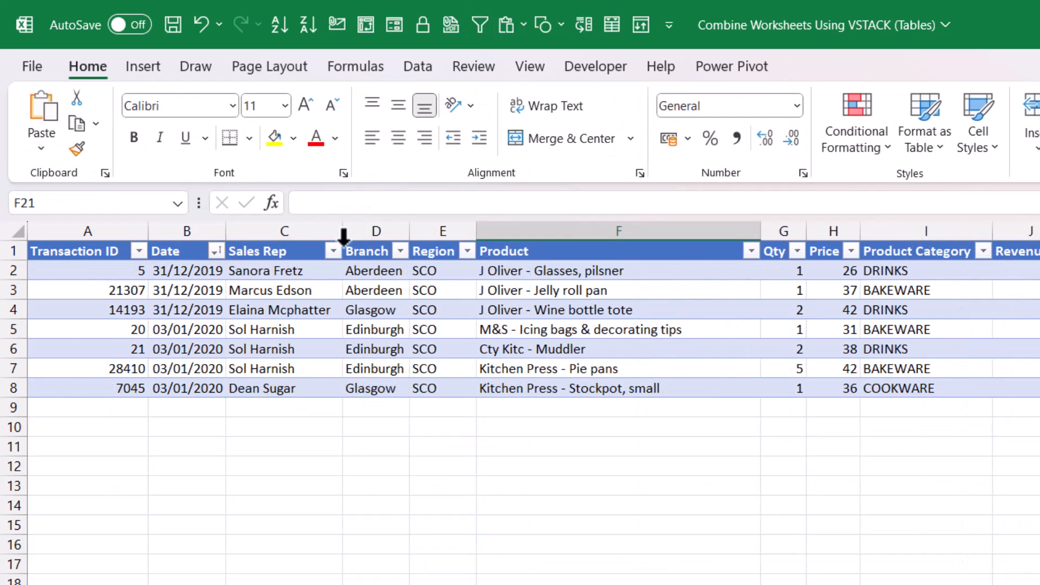
pyautogui.click(284, 290)
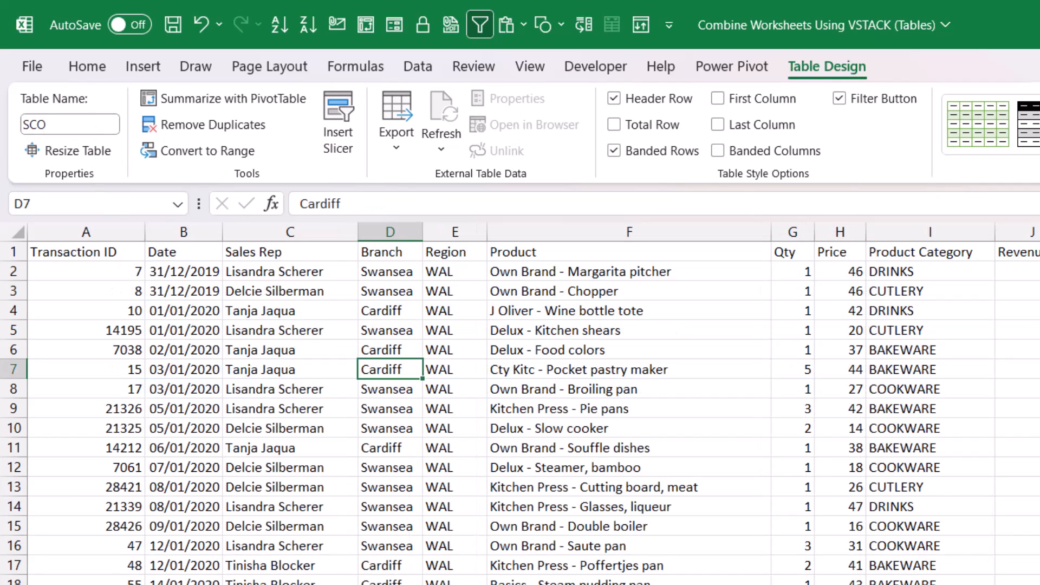
pyautogui.click(87, 66)
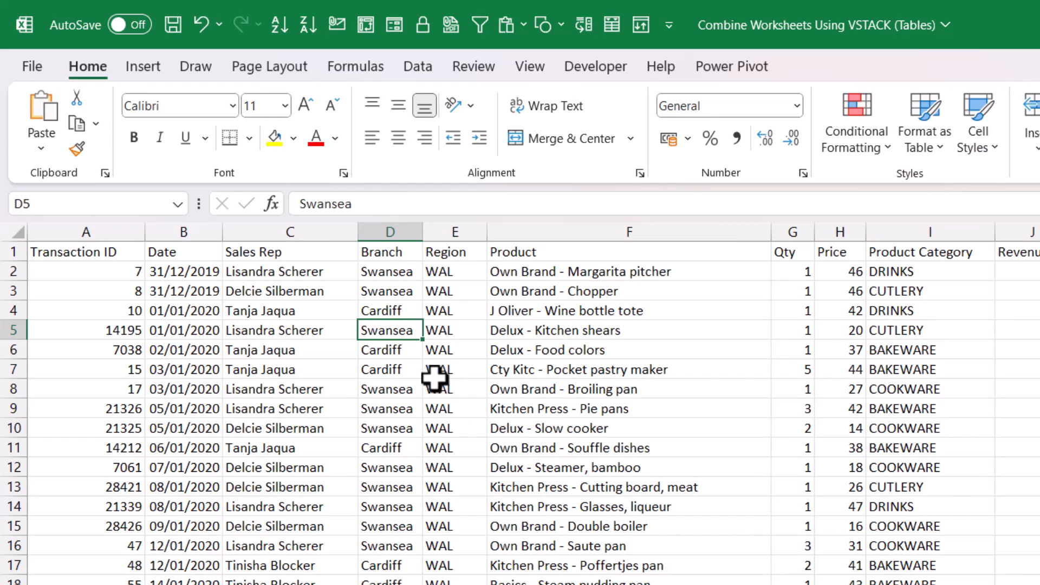
# Convert the WALES data into a table with headers named WAL and return to Using Tables
pyautogui.click(144, 66)
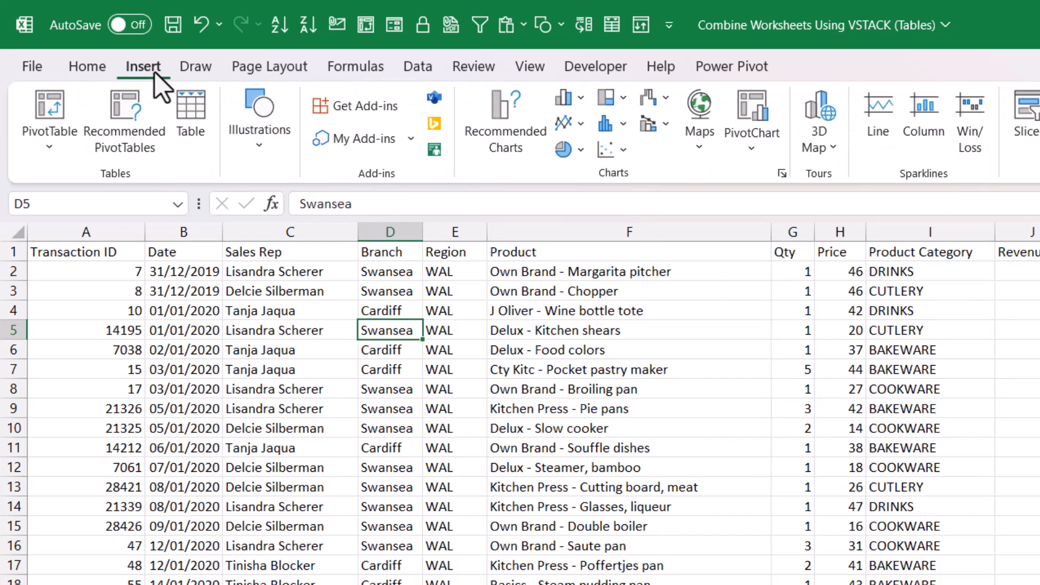
pyautogui.click(190, 113)
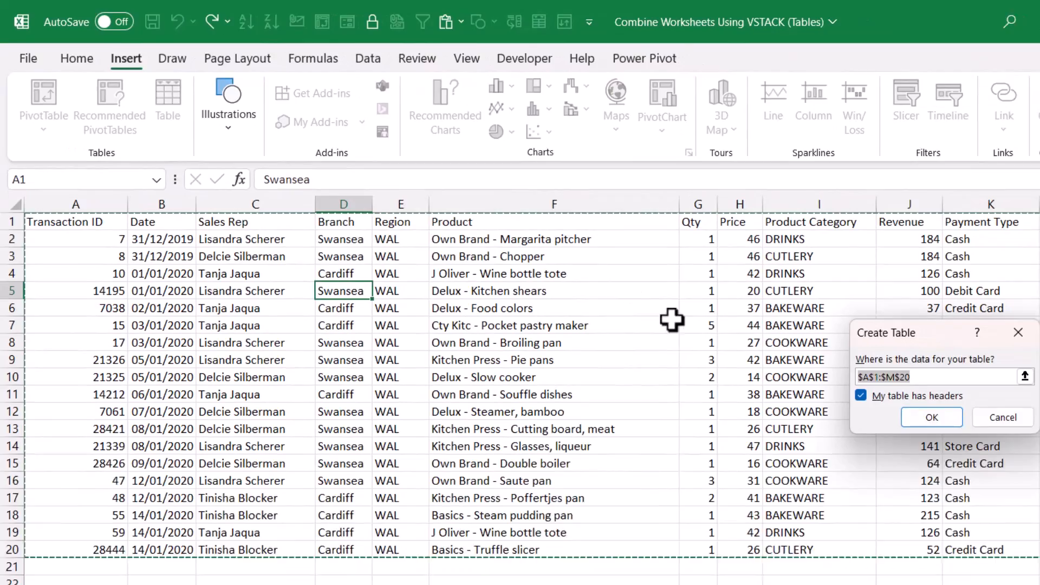
pyautogui.click(930, 417)
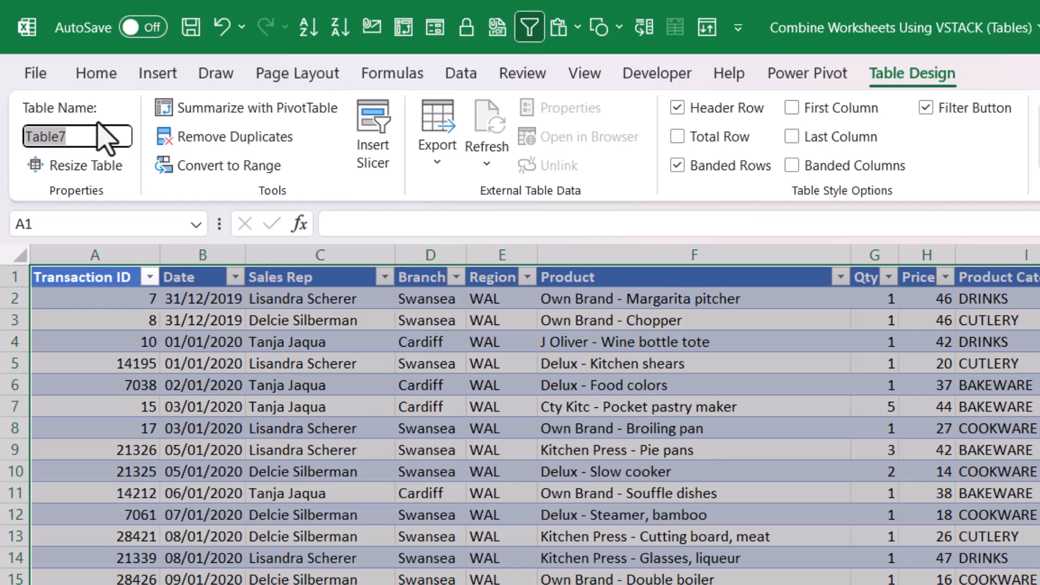
pyautogui.write('WAL')
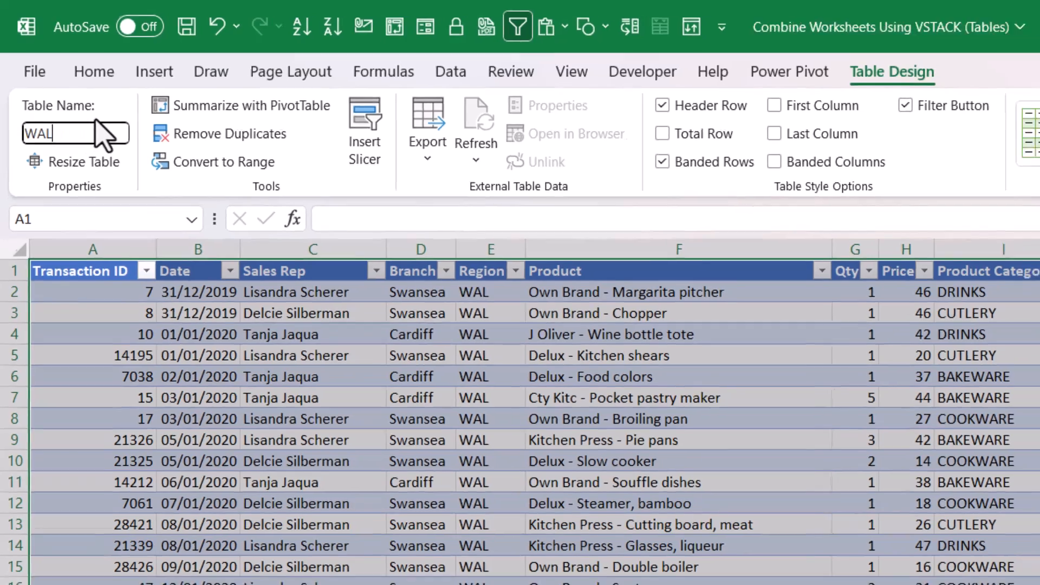
pyautogui.click(109, 557)
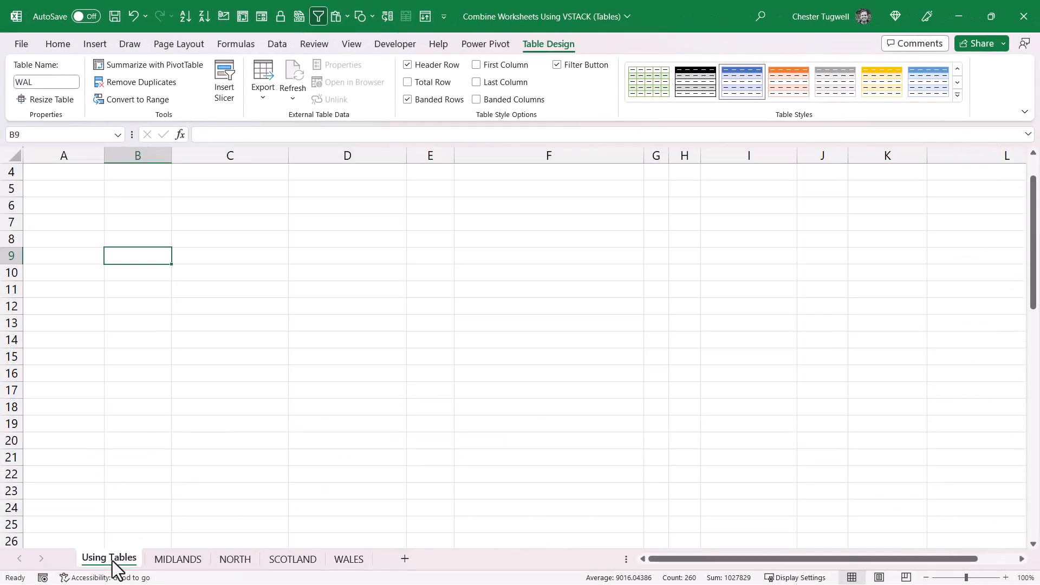
# Enter =VSTACK(MID,NOR,SCO,WAL) in cell A1 of the Using Tables sheet
pyautogui.click(58, 43)
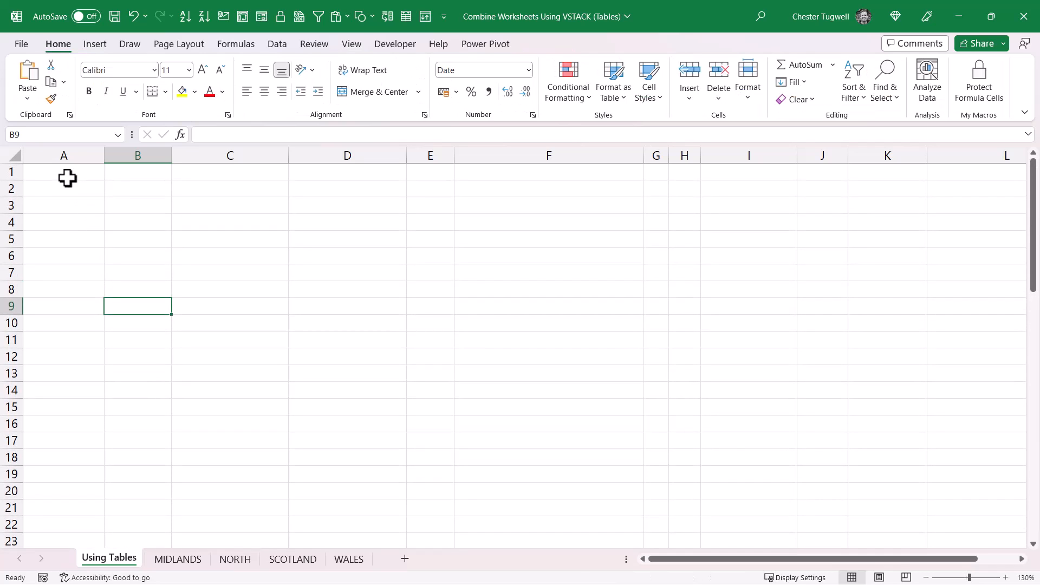
pyautogui.click(64, 172)
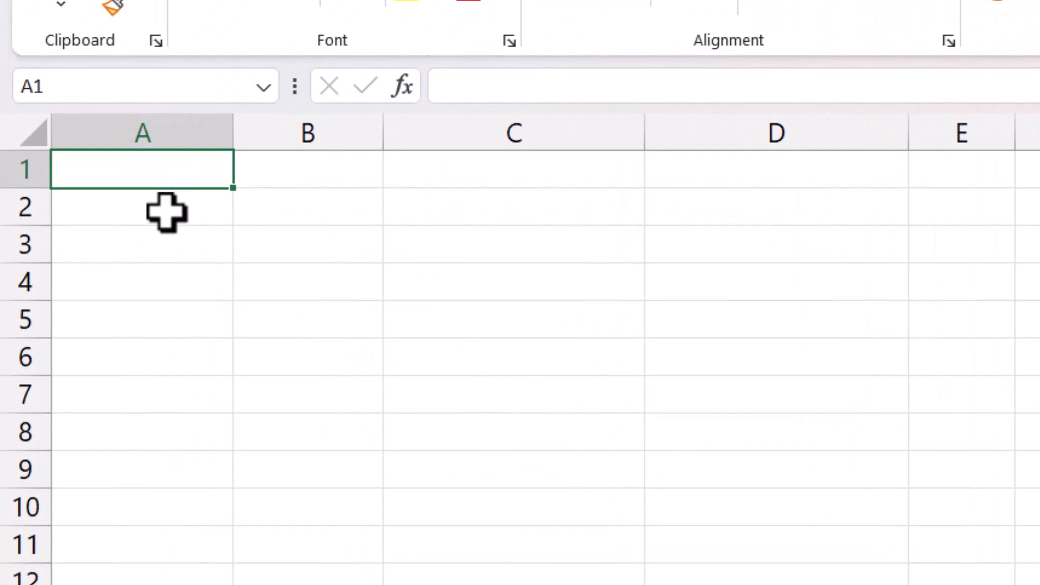
pyautogui.moveTo(167, 175)
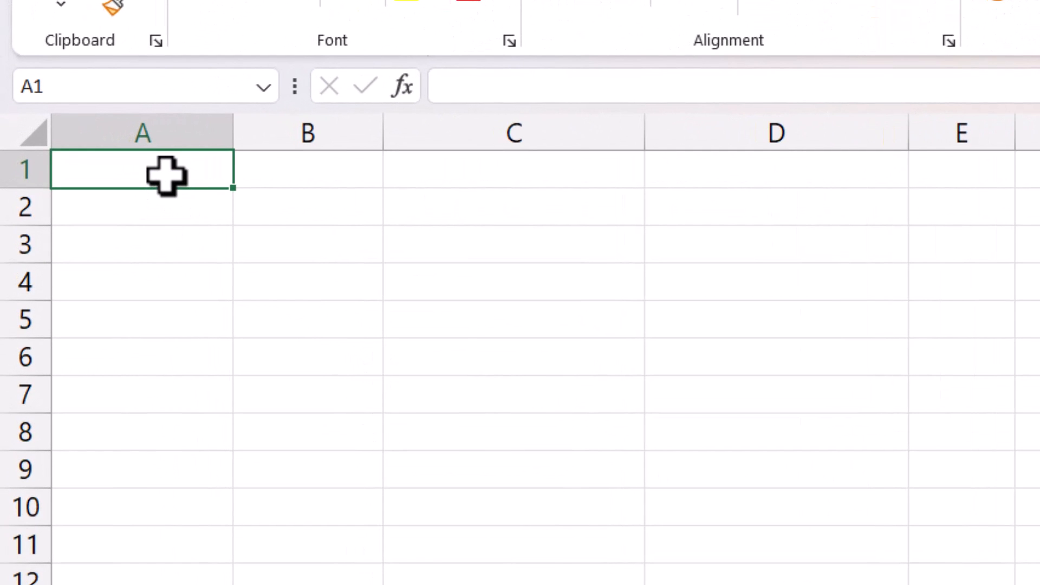
pyautogui.write('=v')
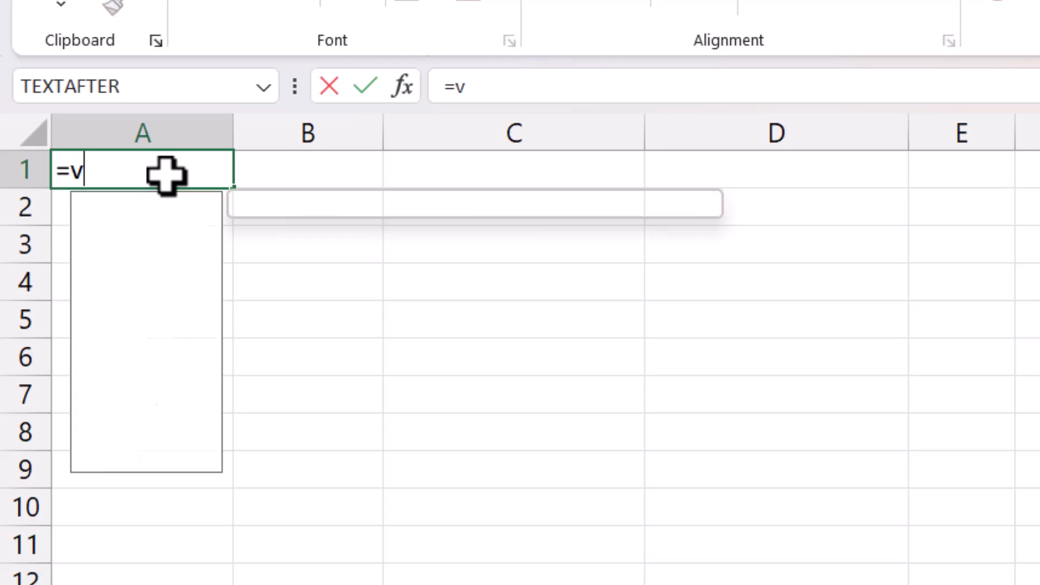
pyautogui.write('s')
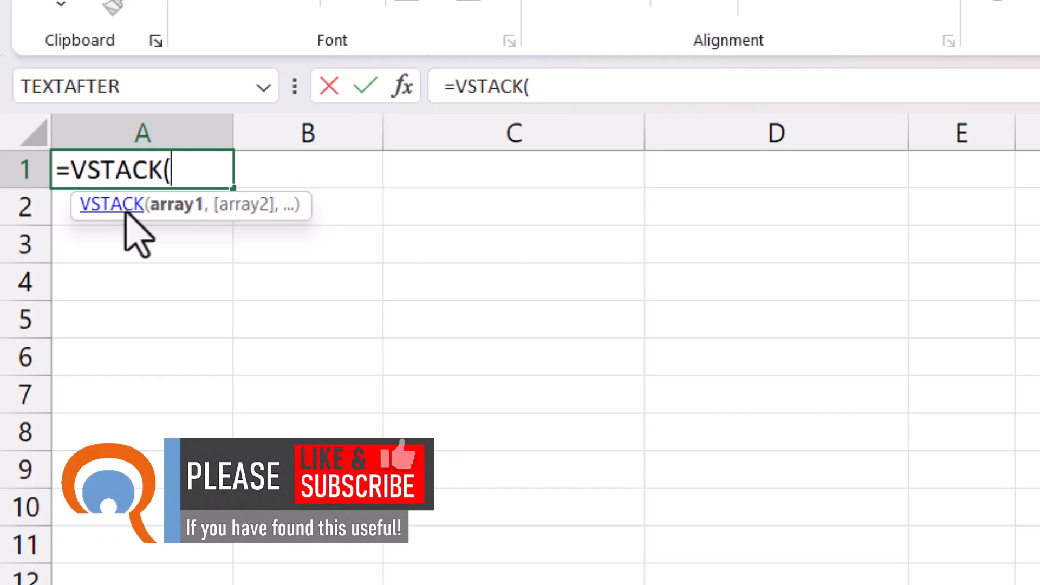
pyautogui.moveTo(194, 237)
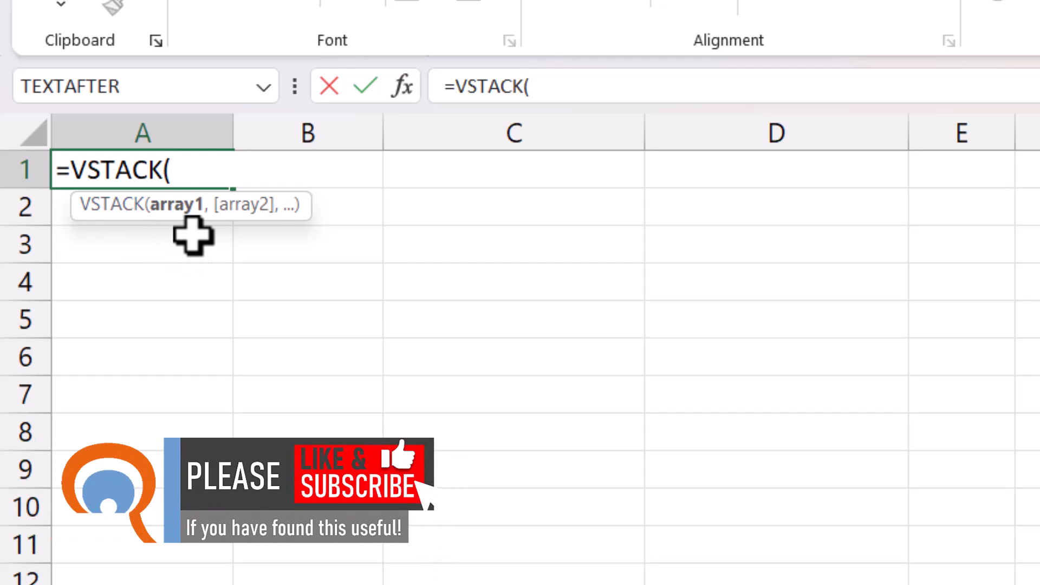
pyautogui.write('MID')
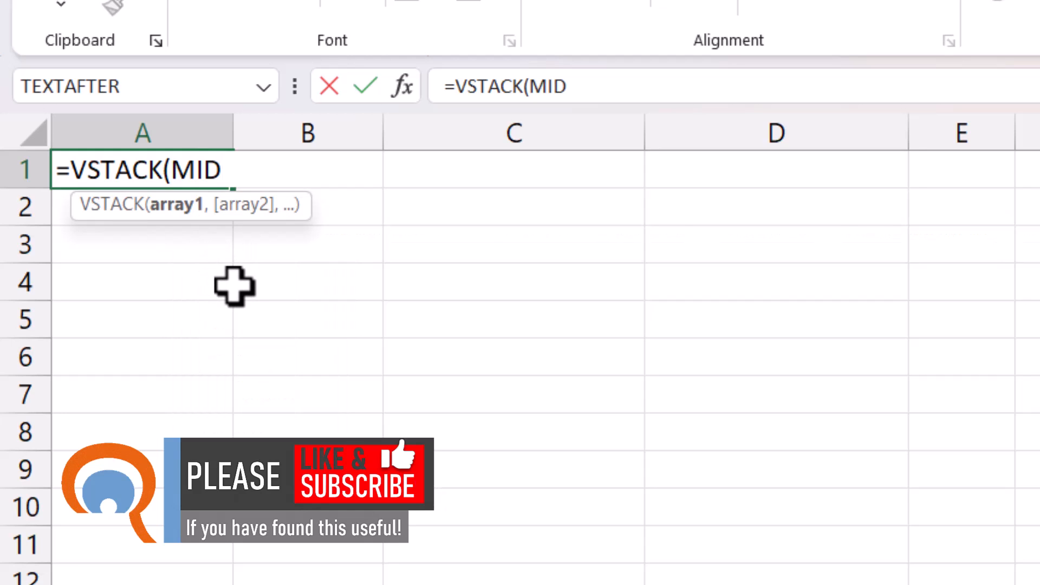
pyautogui.write(',')
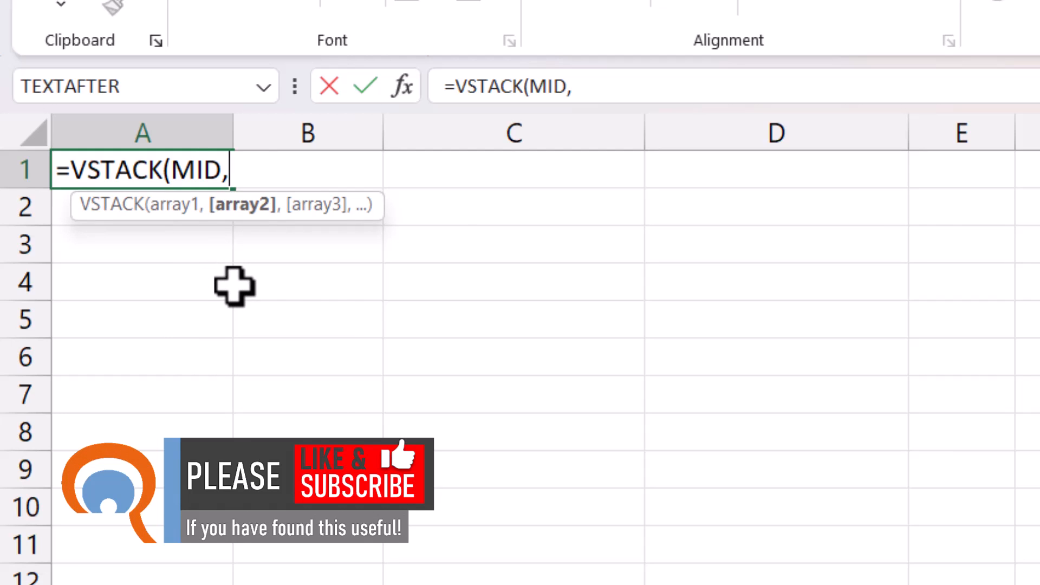
pyautogui.write('NOR')
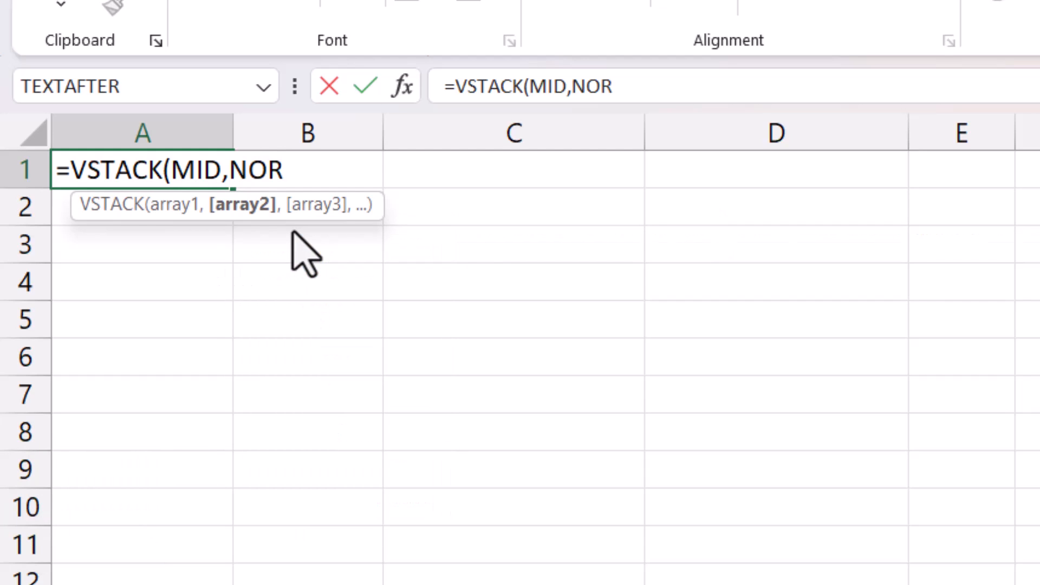
pyautogui.write(',')
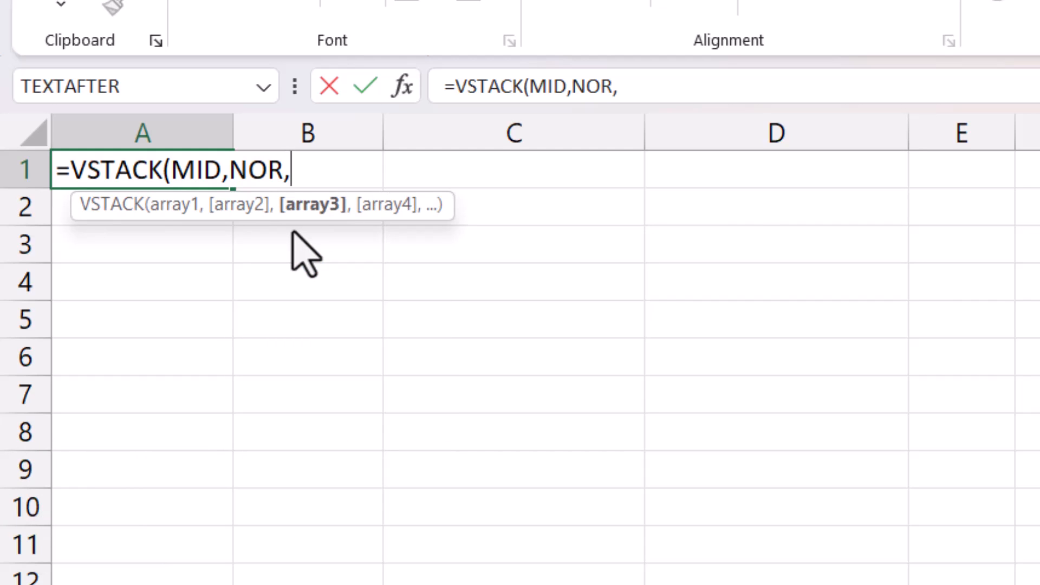
pyautogui.write('SCO')
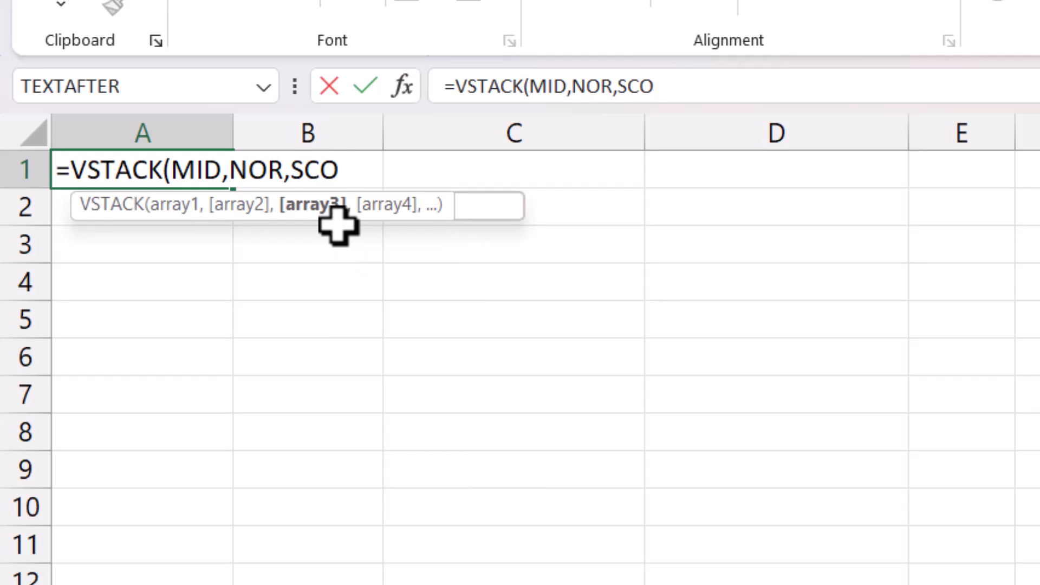
pyautogui.write(',WAL')
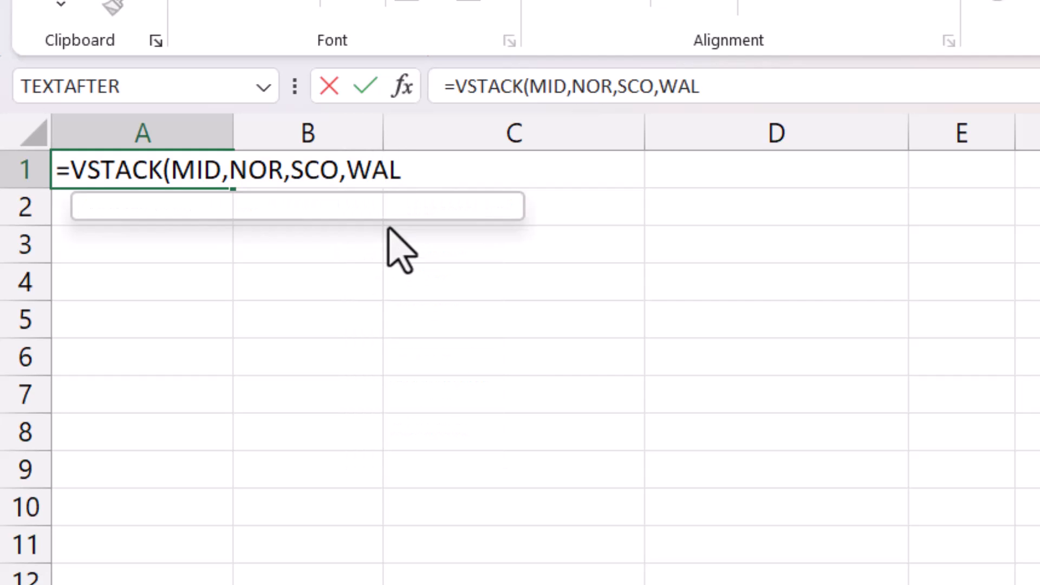
pyautogui.write(')')
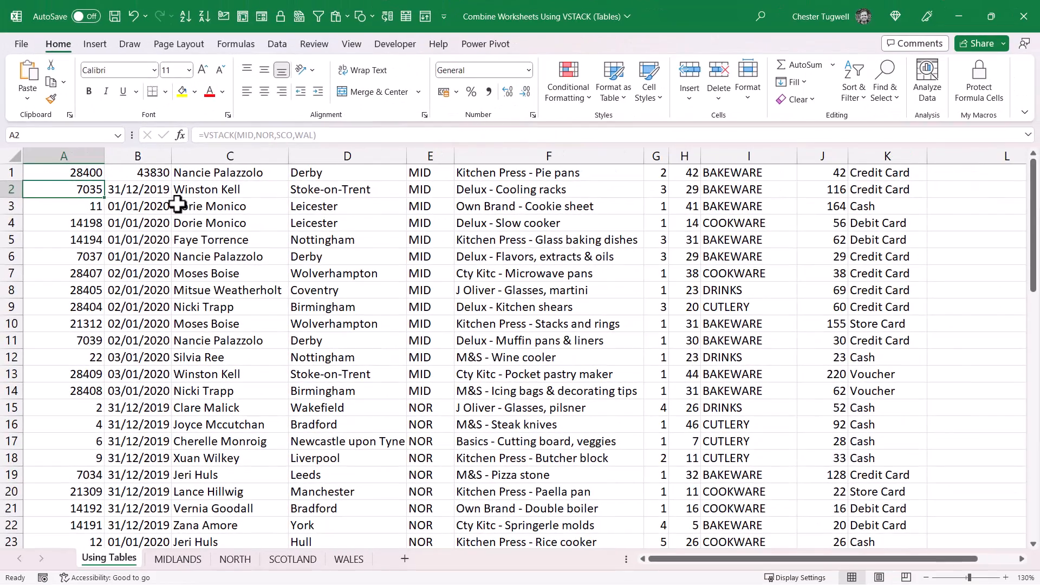
# Edit A1 to =VSTACK(MID[#Headers],MID,NOR,SCO,WAL) so headers top the list
pyautogui.scroll(-3)
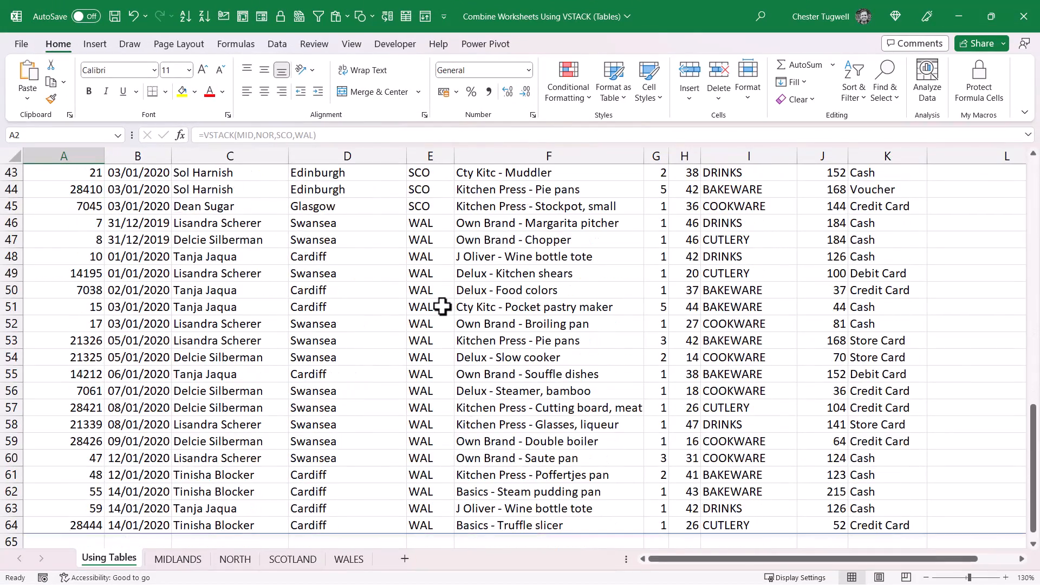
pyautogui.scroll(3)
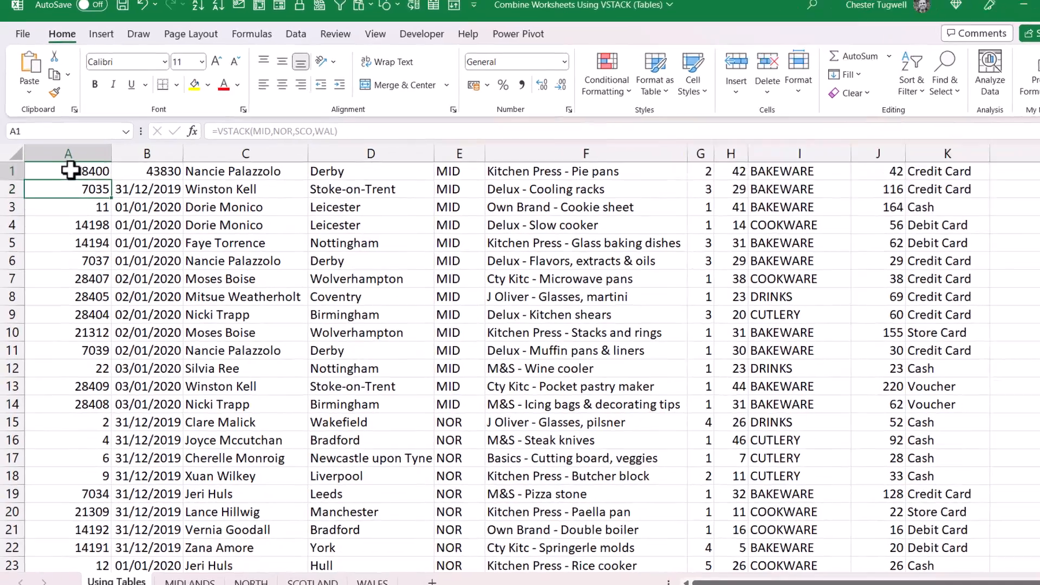
pyautogui.doubleClick(67, 171)
pyautogui.write('MID[#Headers],')
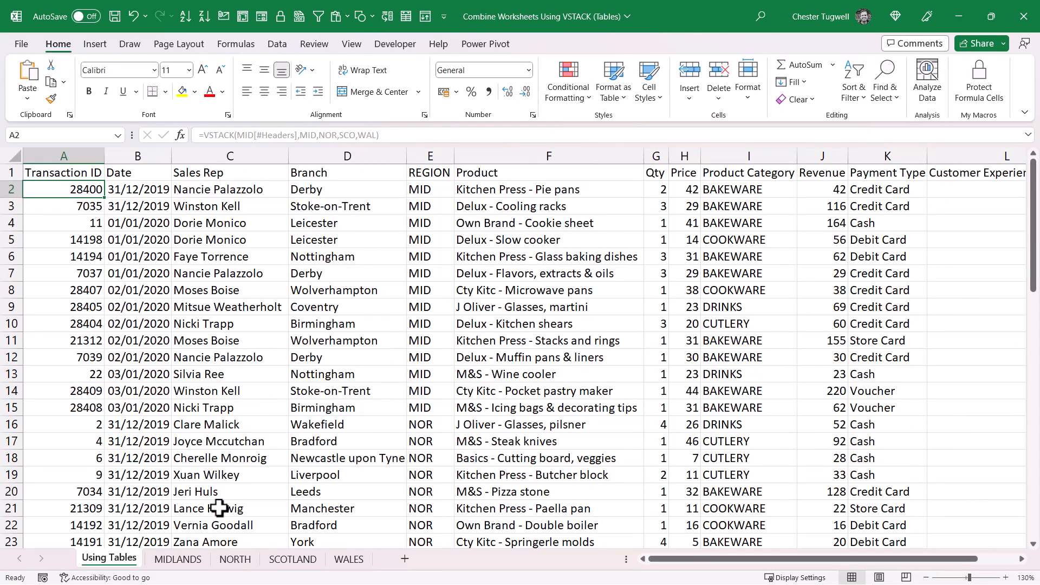
# Add a MIDLANDS row dated 11/07/2023 with branch Coventry picked from the drop-down list
pyautogui.click(176, 560)
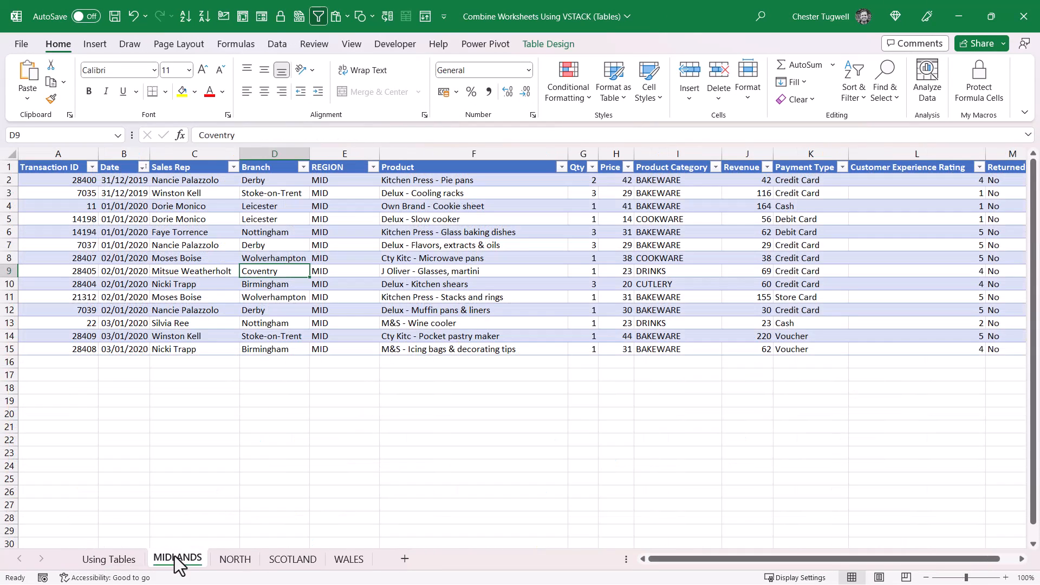
pyautogui.click(58, 362)
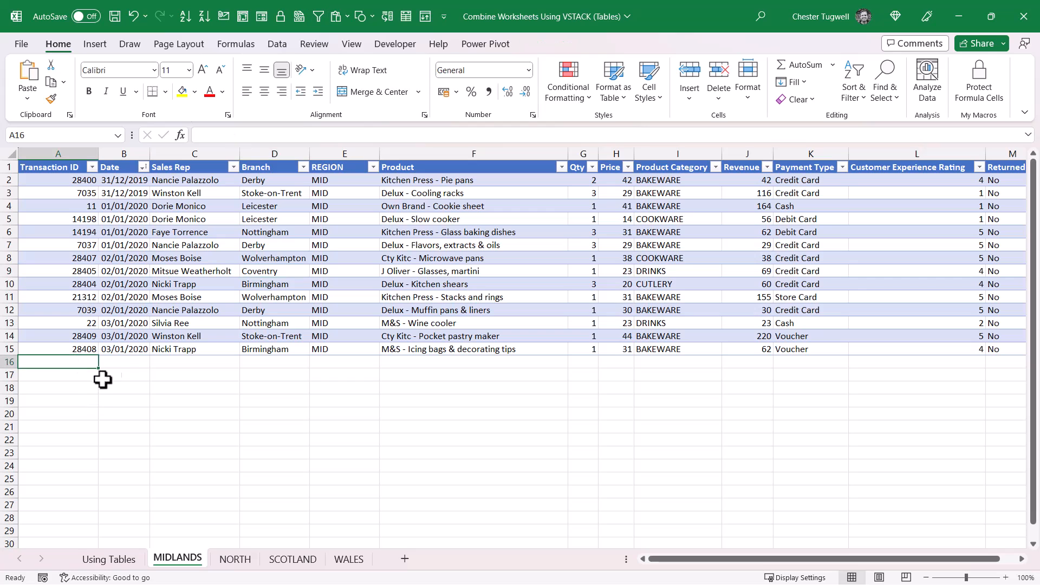
pyautogui.click(124, 362)
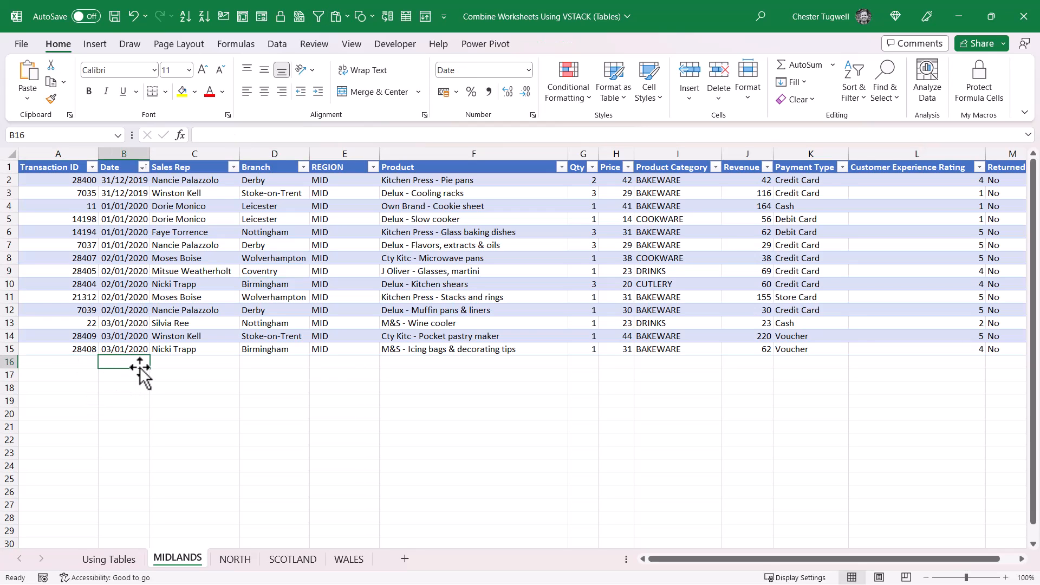
pyautogui.write('11/07/2023')
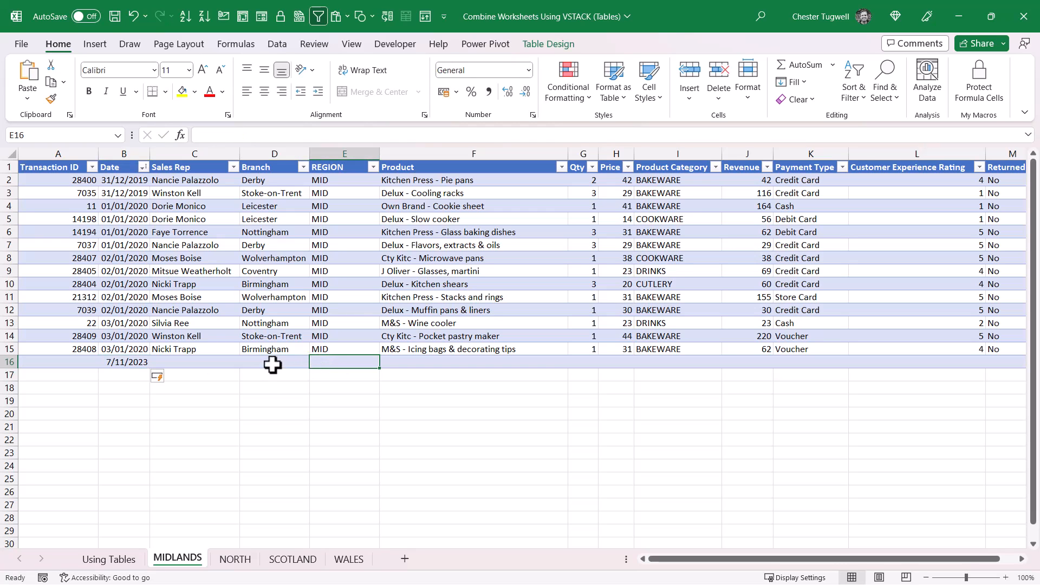
pyautogui.click(274, 361)
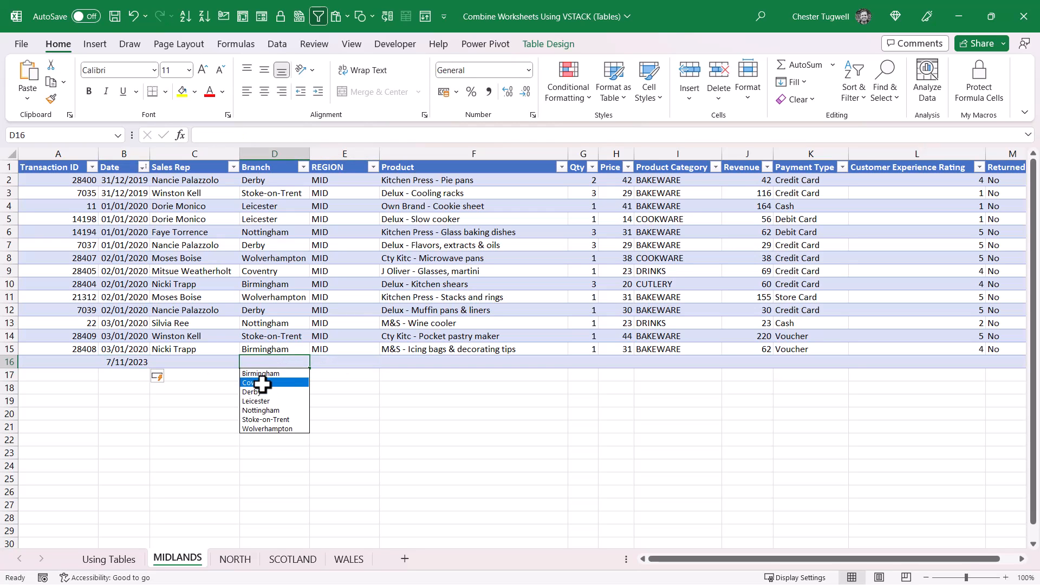
pyautogui.click(255, 382)
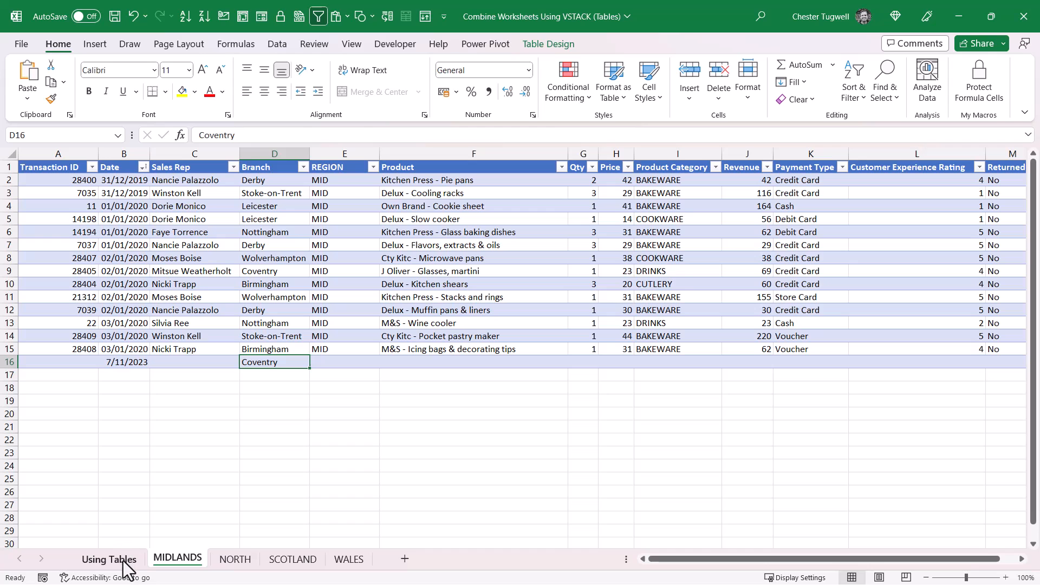
pyautogui.click(108, 560)
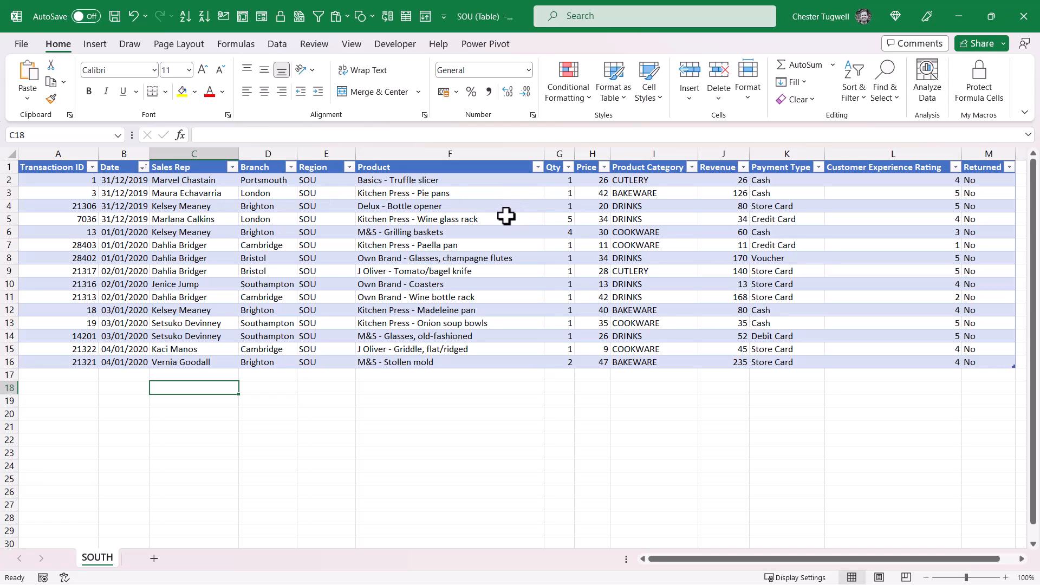
pyautogui.moveTo(377, 325)
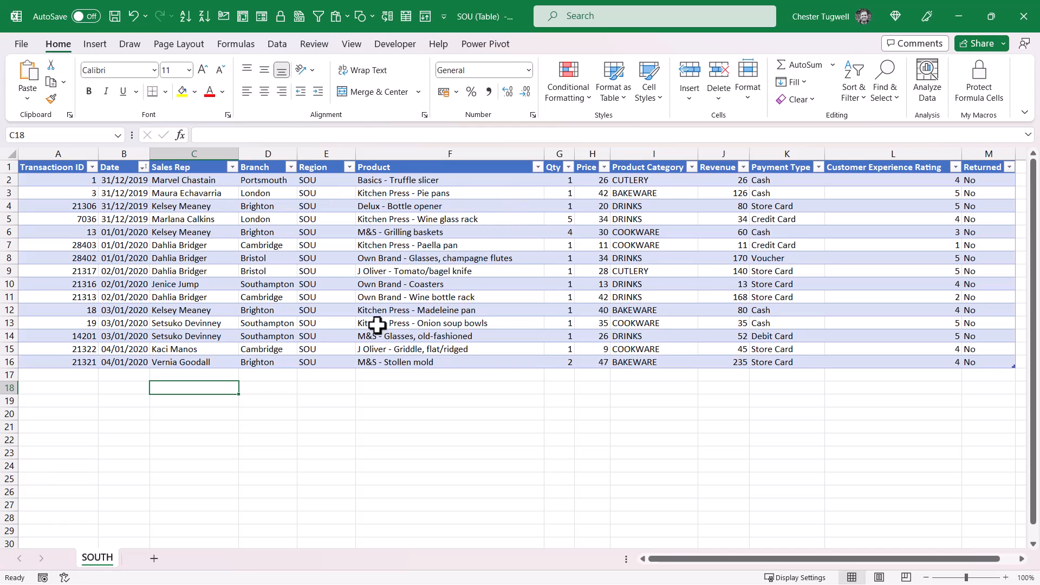
pyautogui.moveTo(275, 394)
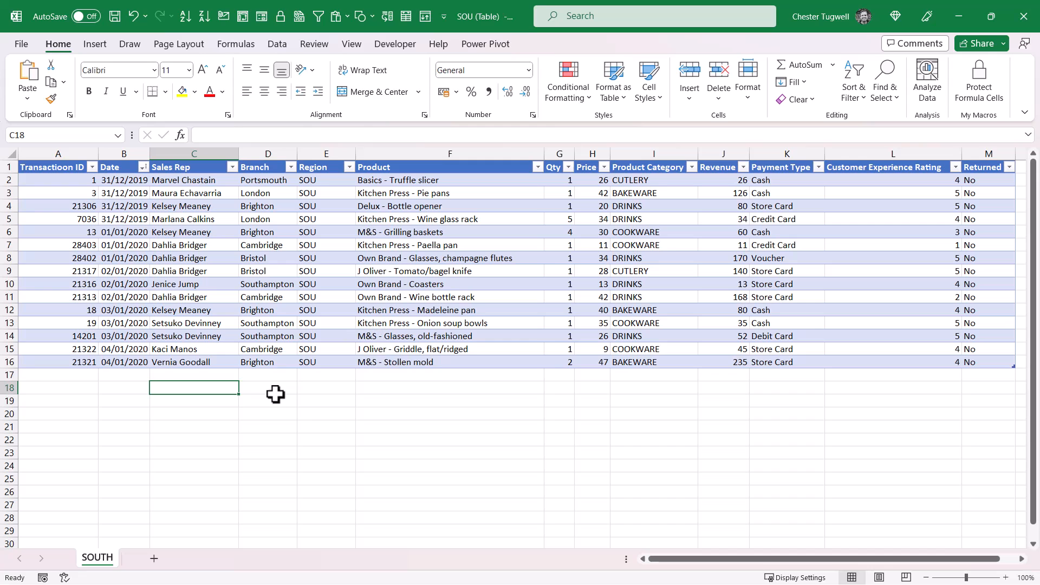
pyautogui.moveTo(141, 481)
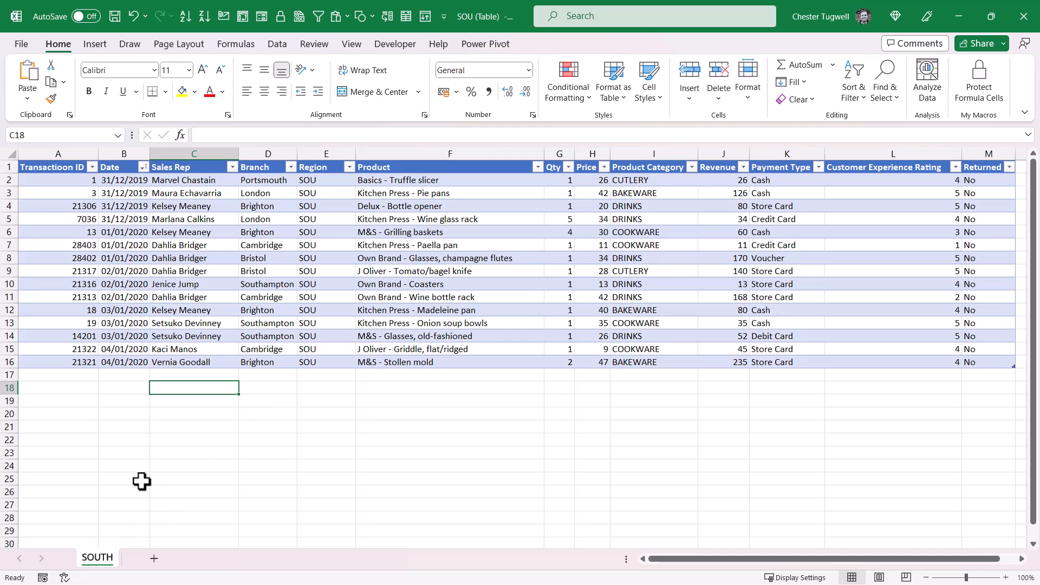
pyautogui.moveTo(98, 543)
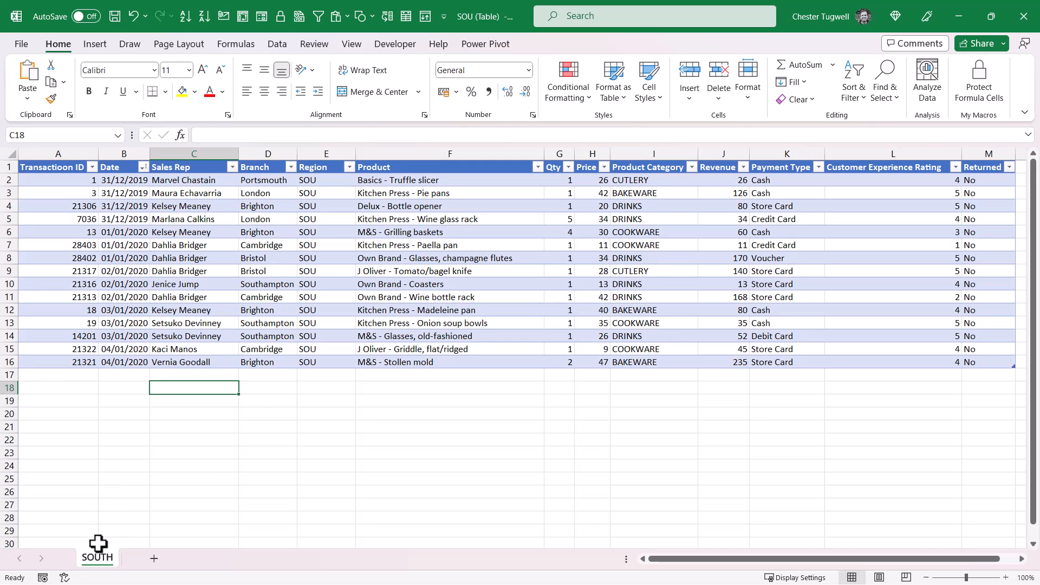
# Bring up the right-click options for the SOUTH sheet tab
pyautogui.rightClick(98, 550)
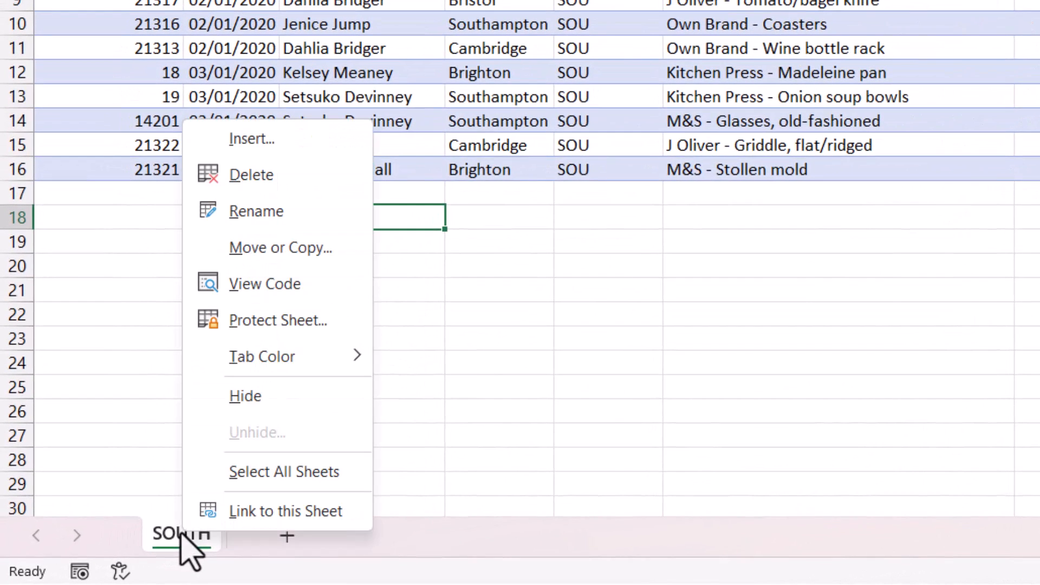
pyautogui.moveTo(280, 247)
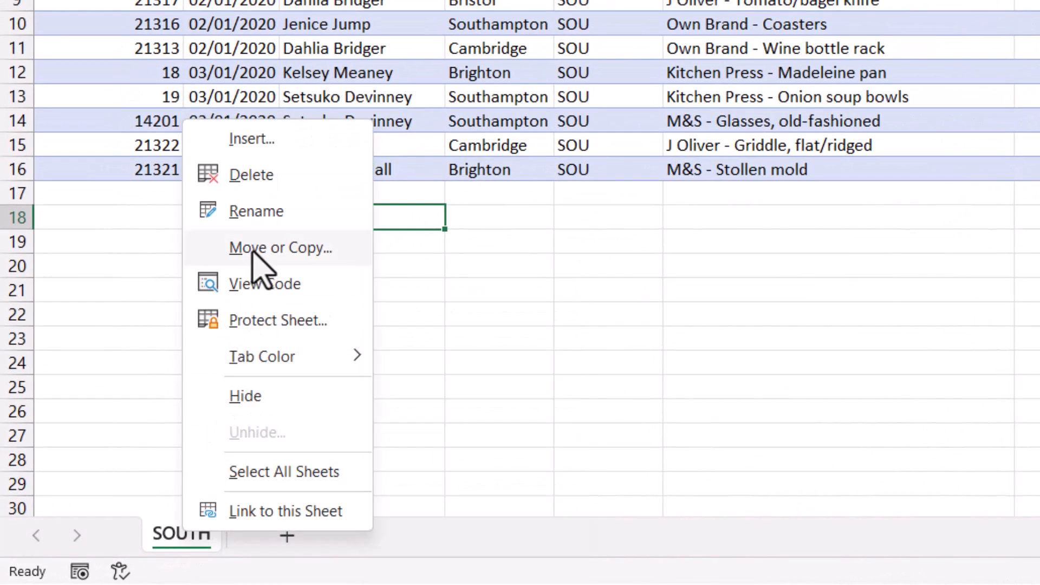
# Copy the SOUTH sheet to the end of the Combine workbook via Move or Copy
pyautogui.click(280, 247)
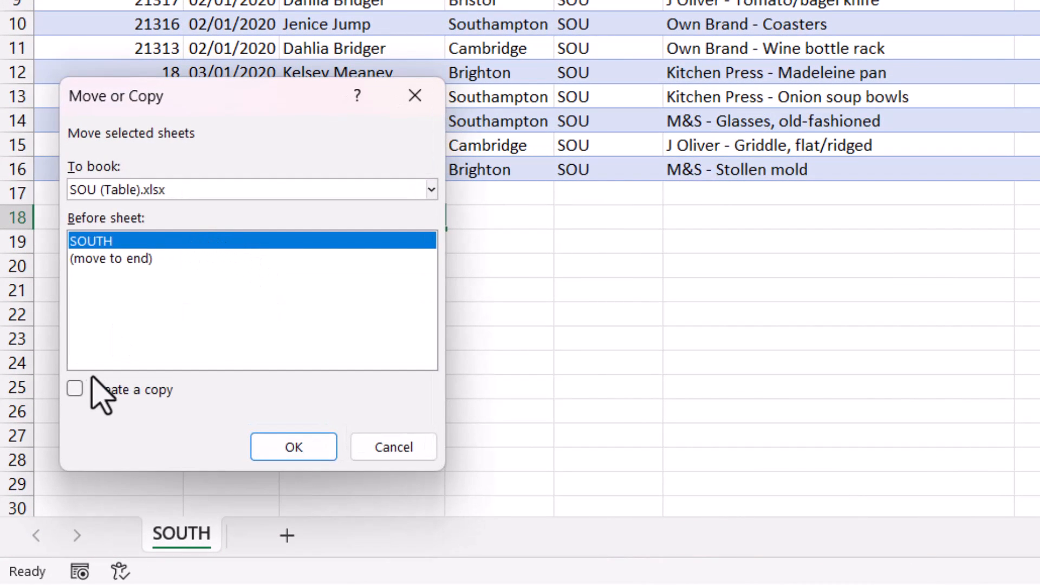
pyautogui.click(75, 389)
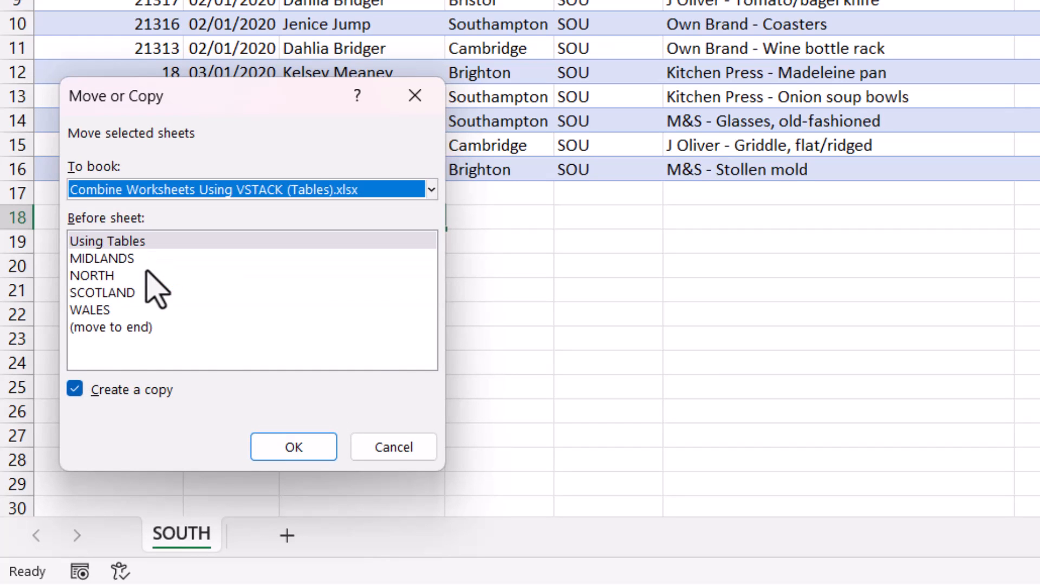
pyautogui.click(110, 326)
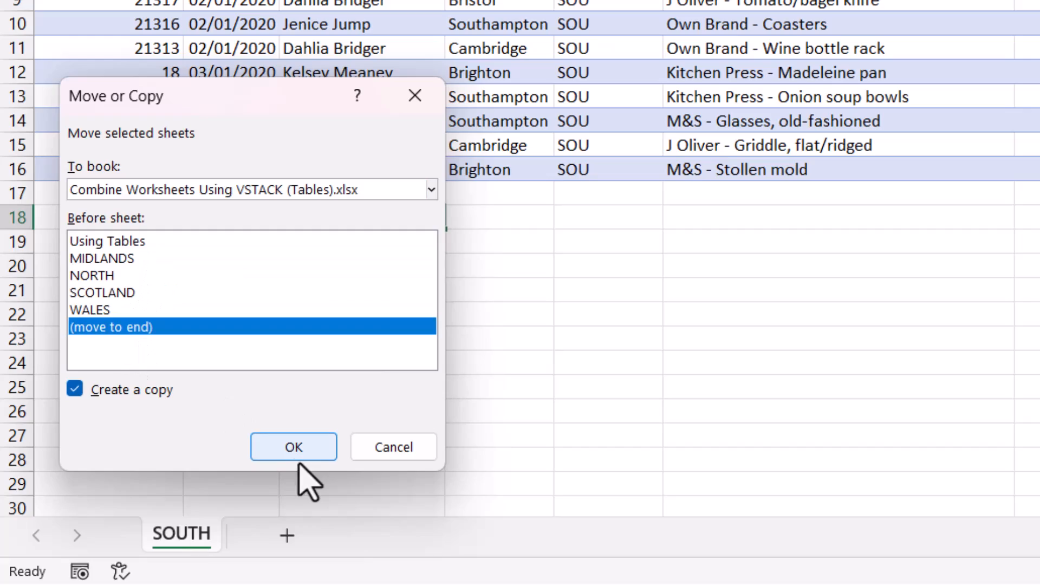
pyautogui.click(294, 446)
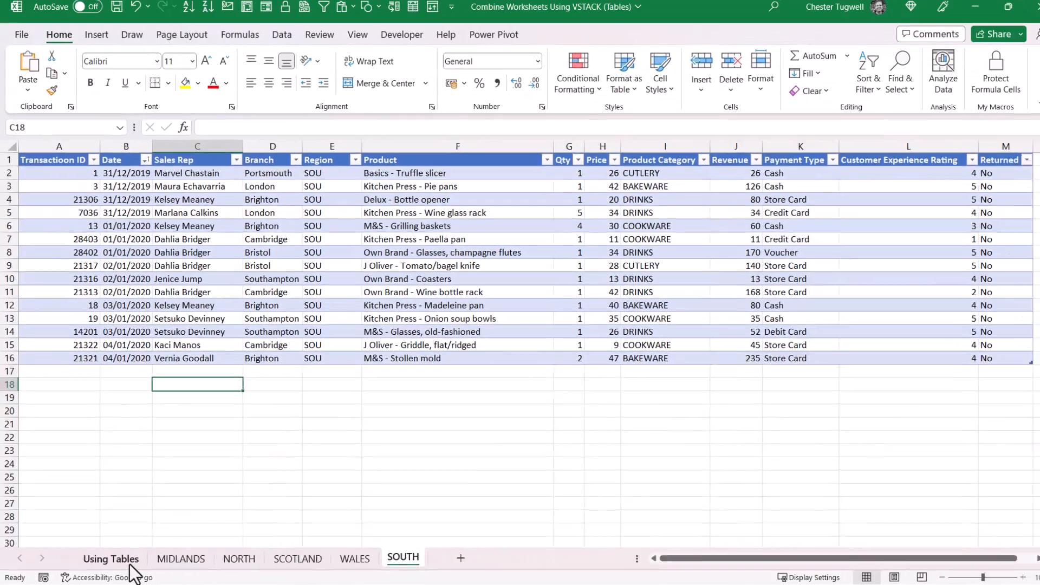
# Append ,SOU to the Using Tables VSTACK formula so South rows join the list
pyautogui.click(111, 559)
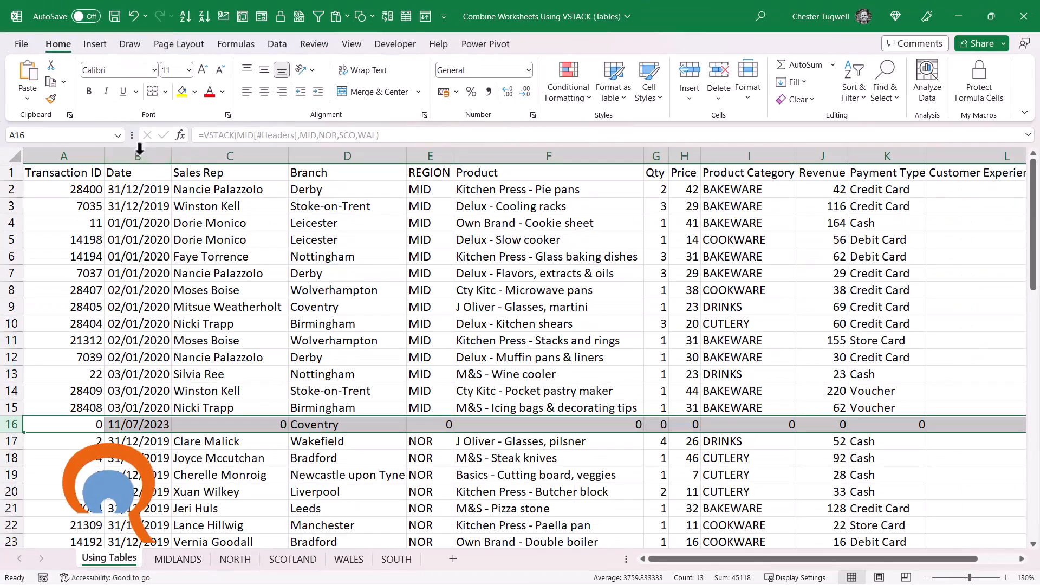
pyautogui.click(229, 206)
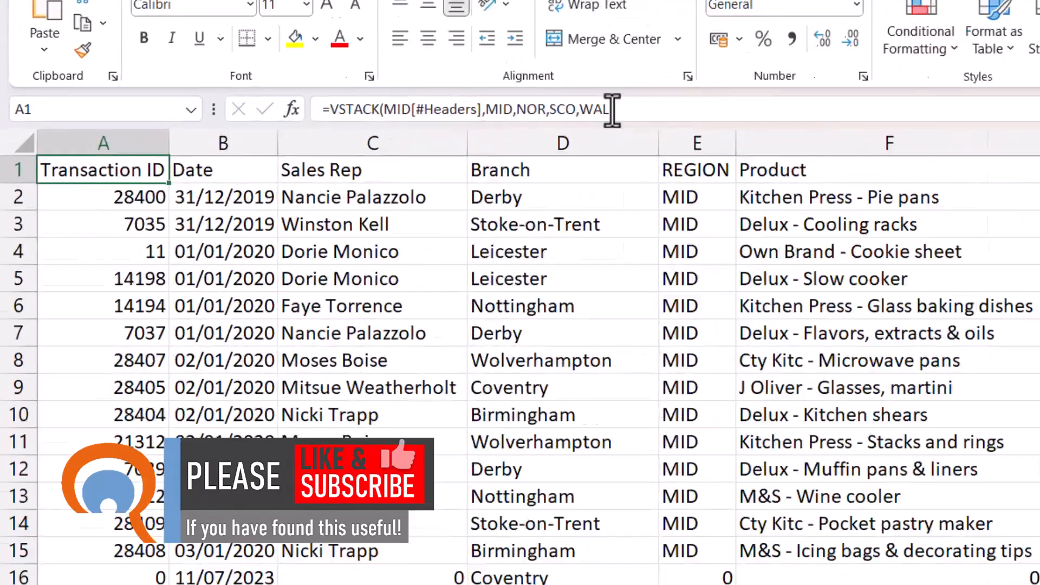
pyautogui.write(',)')
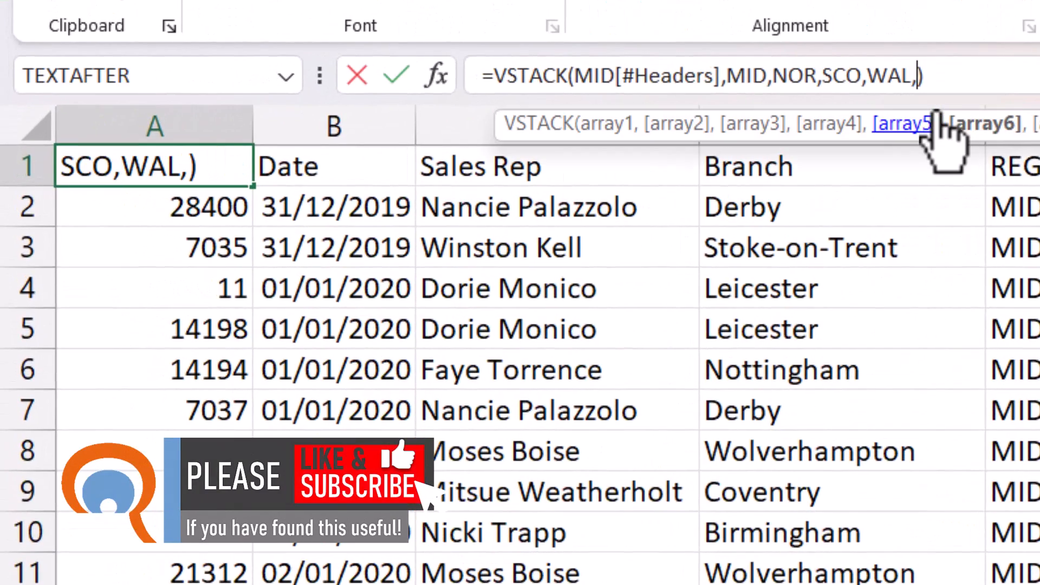
pyautogui.write('SOU')
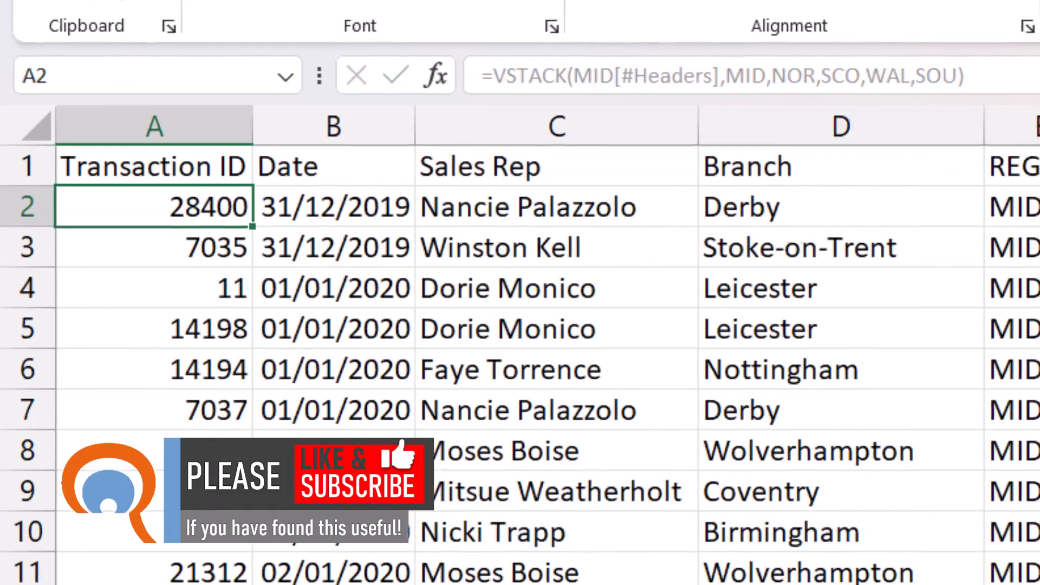
pyautogui.scroll(-3)
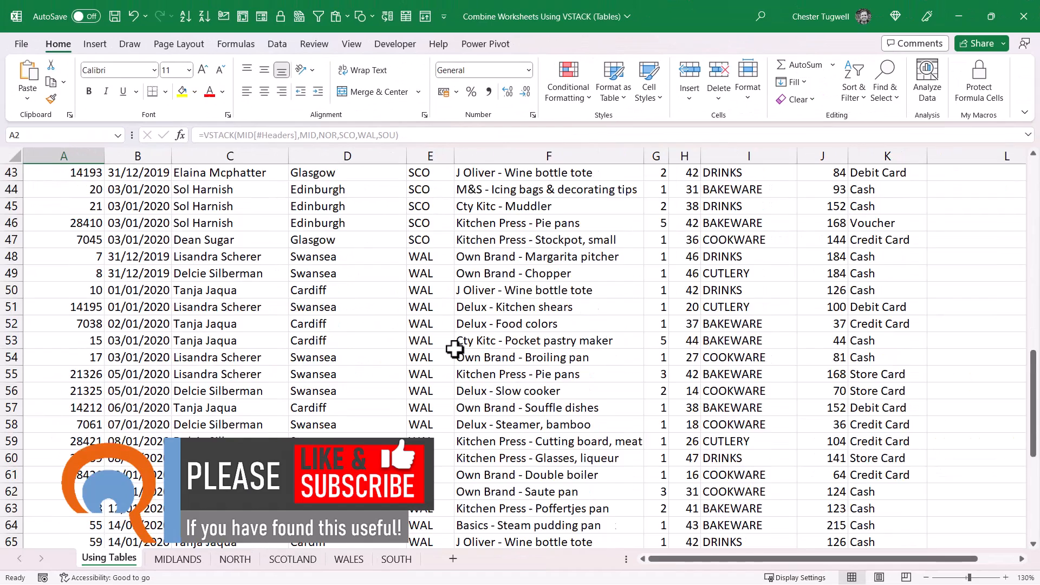
pyautogui.scroll(-3)
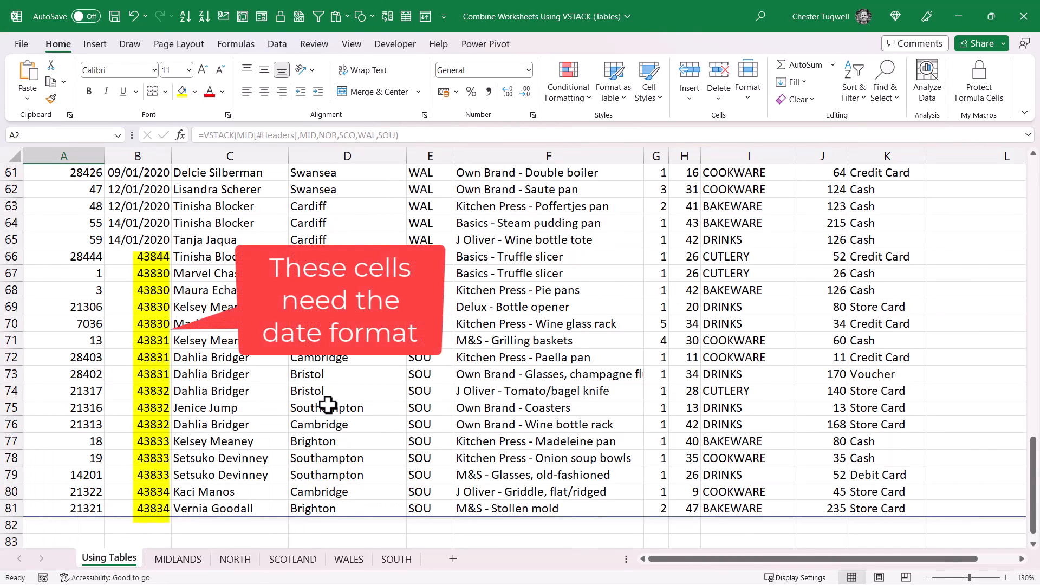
pyautogui.moveTo(412, 382)
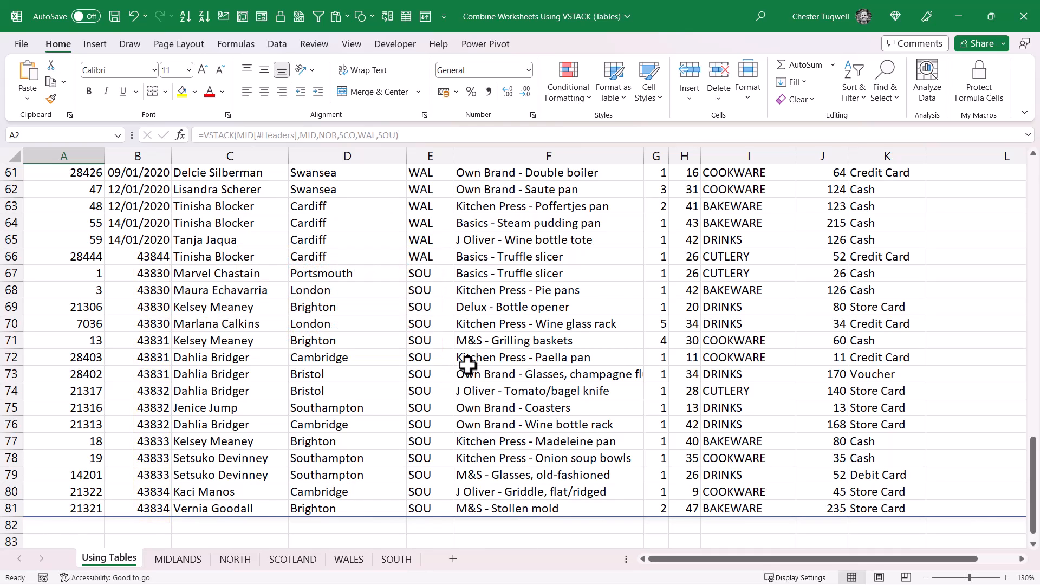
pyautogui.moveTo(392, 134)
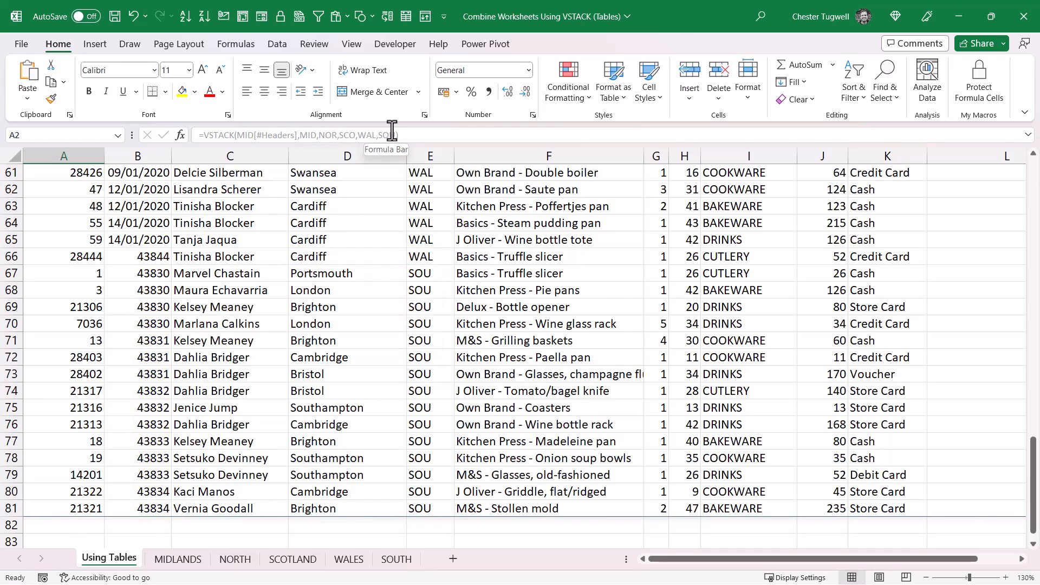
pyautogui.moveTo(368, 260)
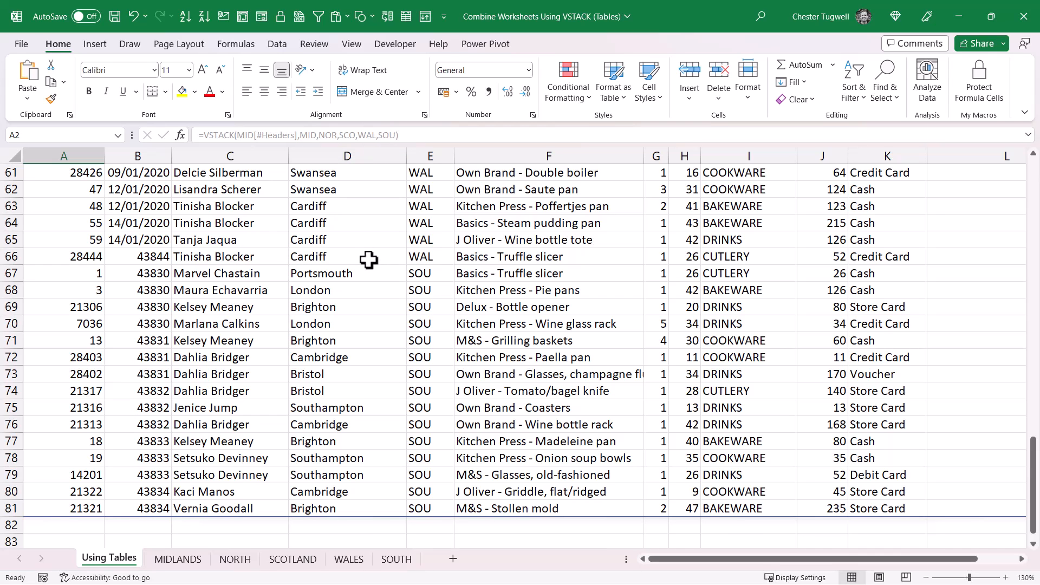
pyautogui.click(106, 559)
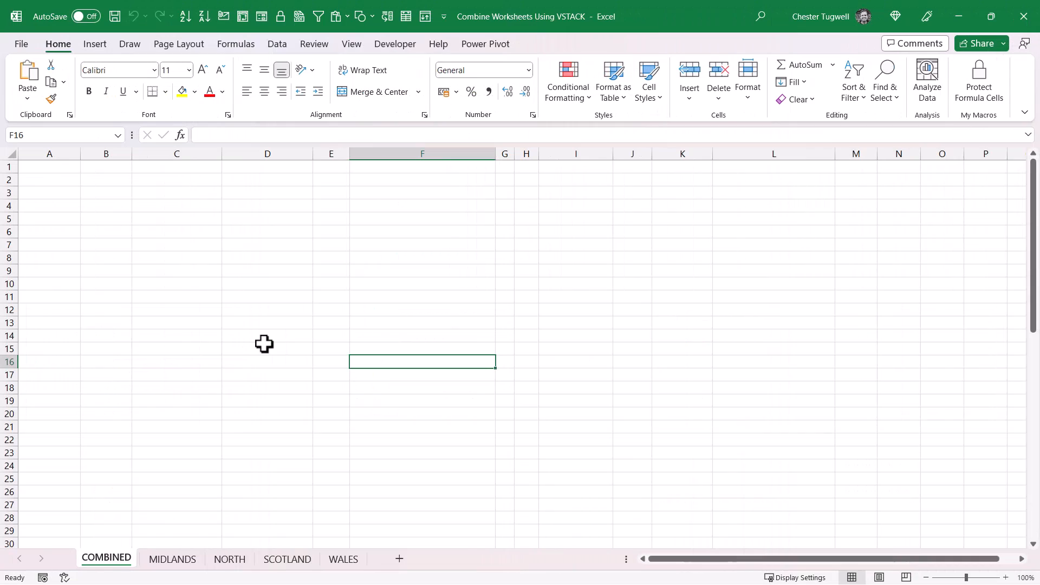
# Glance at the MIDLANDS and NORTH sheets, then return to the empty COMBINED sheet
pyautogui.click(172, 559)
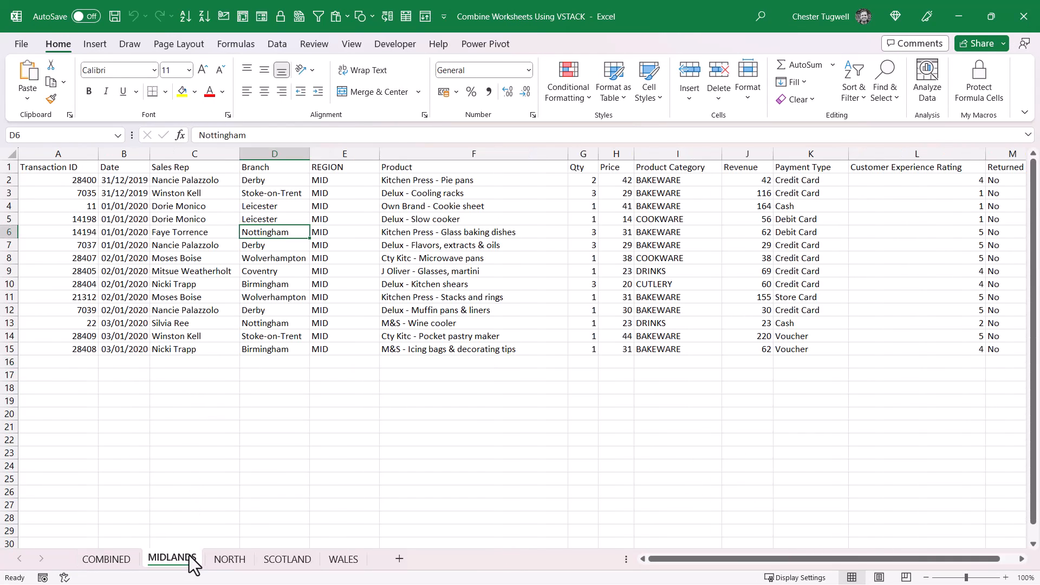
pyautogui.click(228, 559)
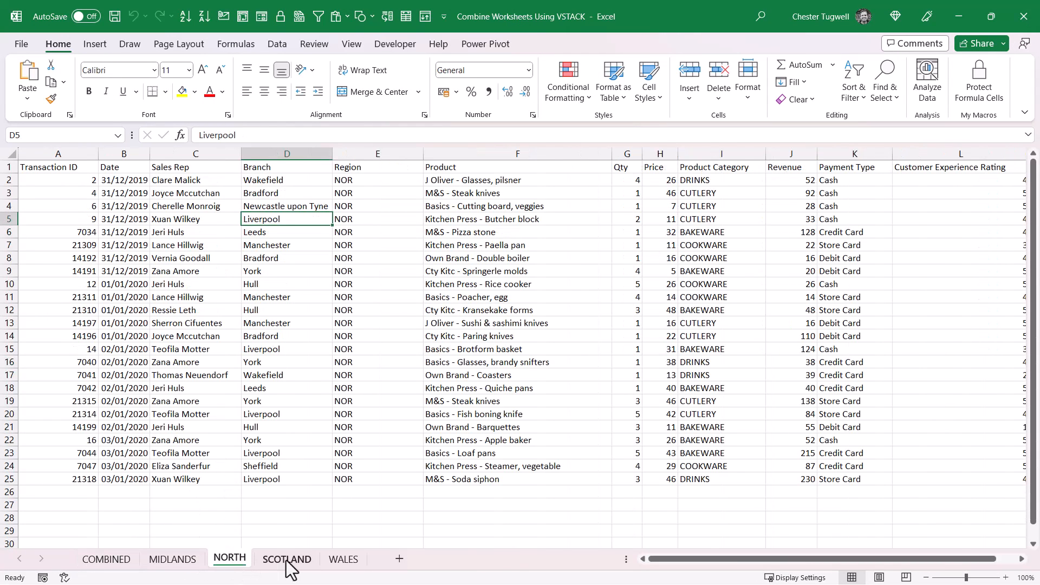
pyautogui.click(107, 559)
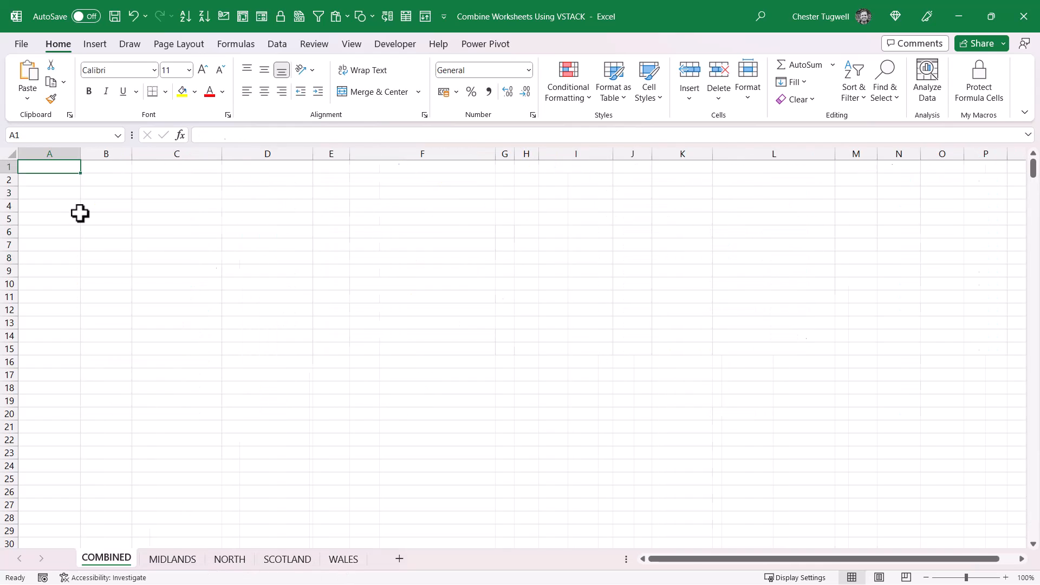
# Enter =VSTACK('MIDLANDS:WALES'!A2:M150) in A1 of the COMBINED sheet
pyautogui.write('=')
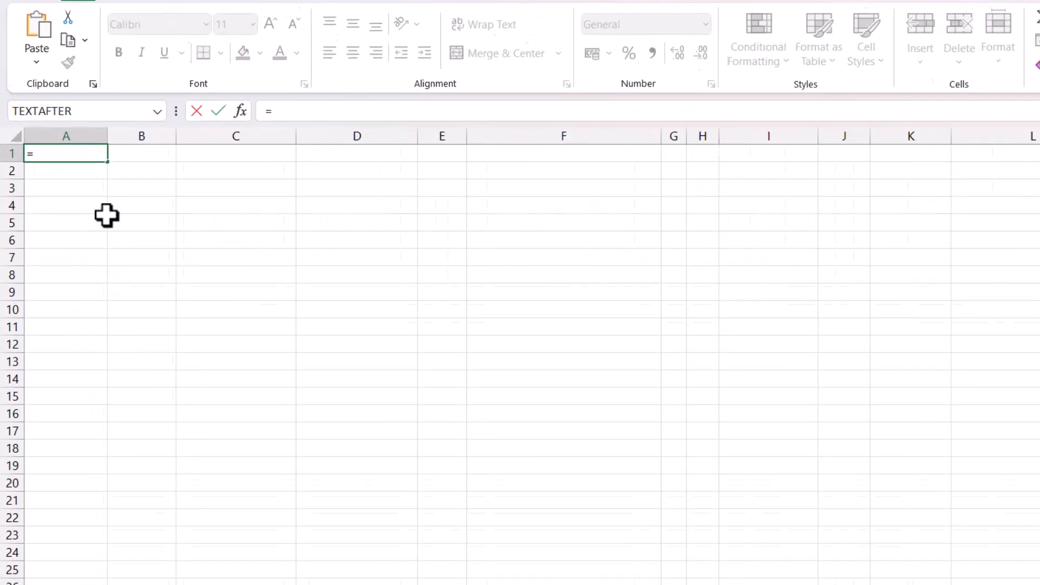
pyautogui.write('vstack(')
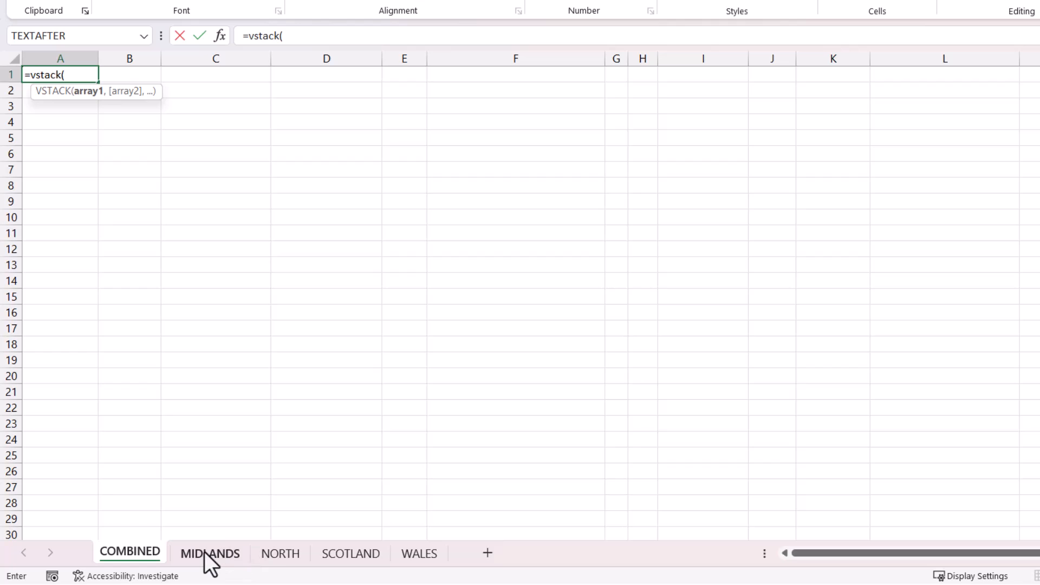
pyautogui.click(209, 554)
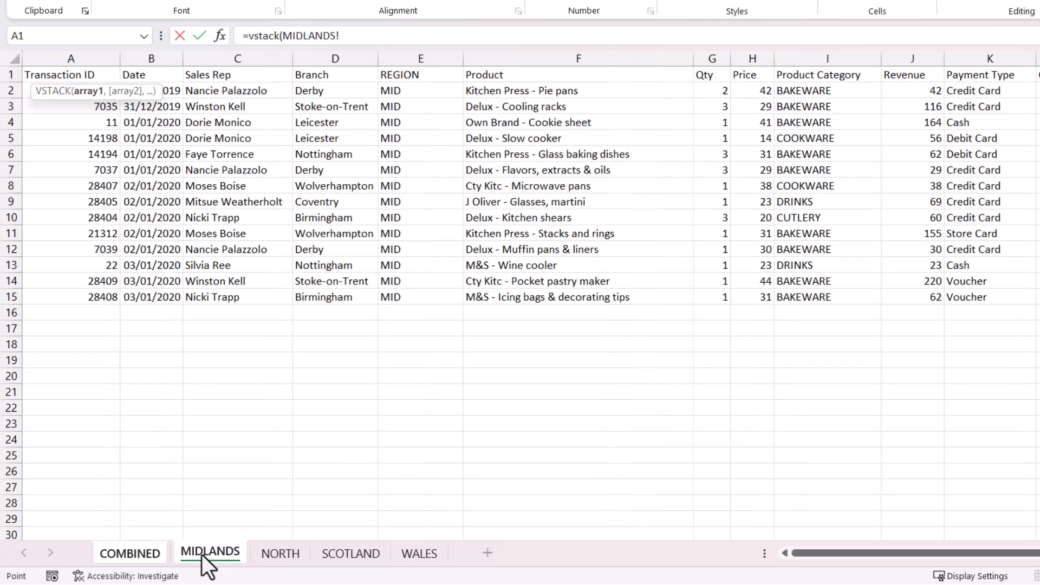
pyautogui.moveTo(416, 523)
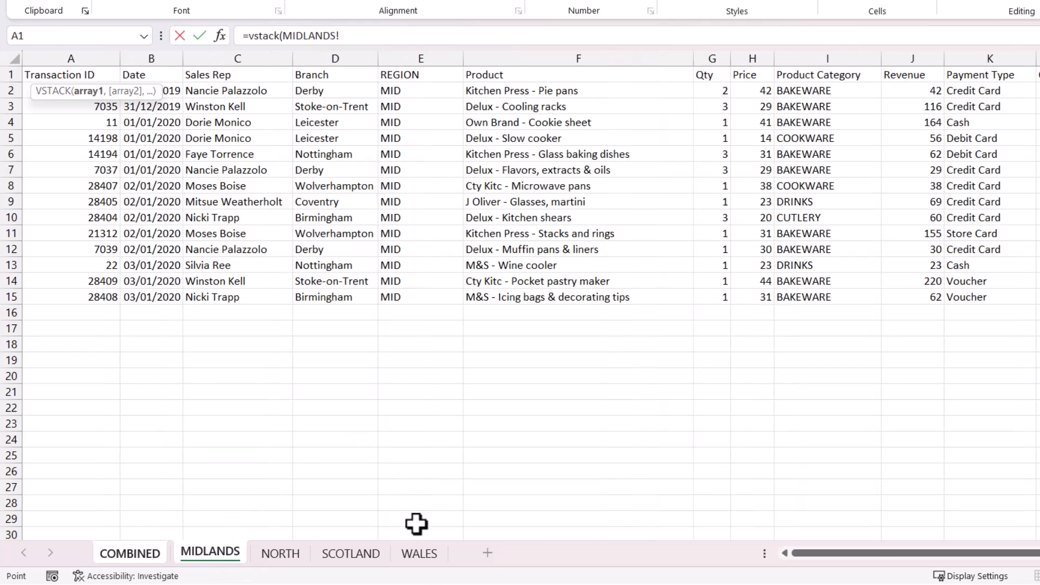
pyautogui.click(419, 552)
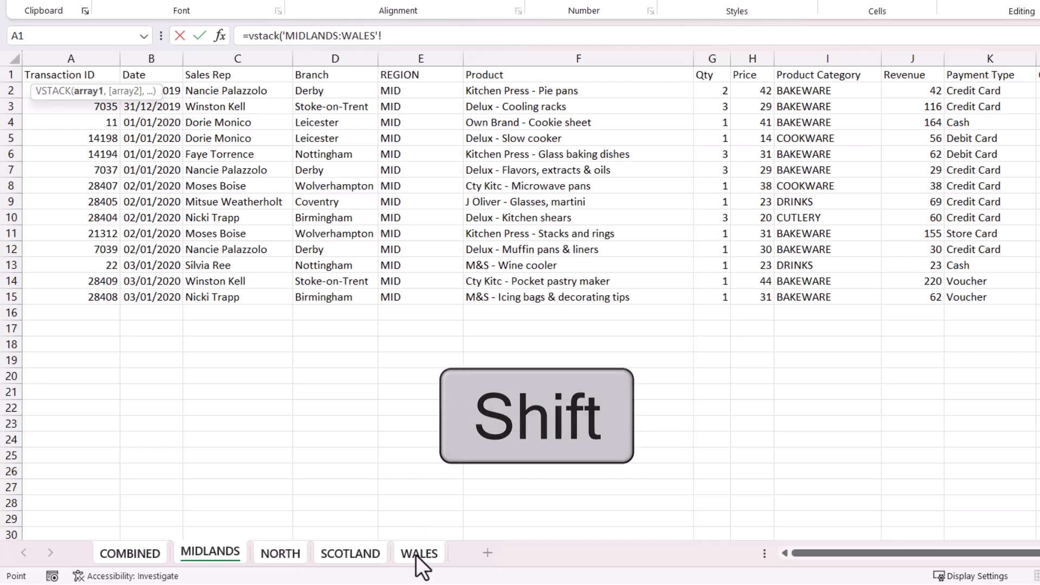
pyautogui.press('shift')
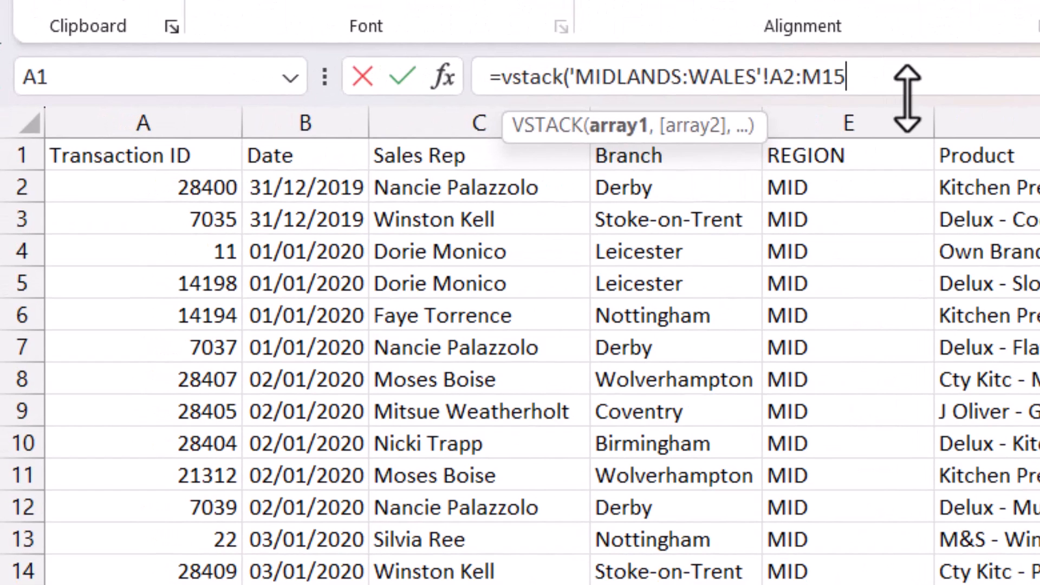
pyautogui.write('0')
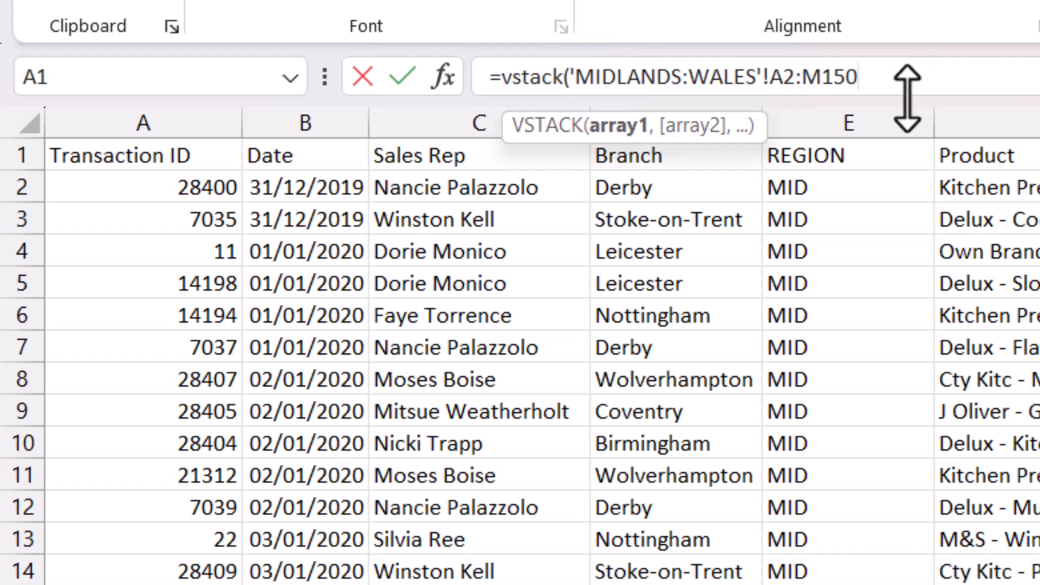
pyautogui.press('Return')
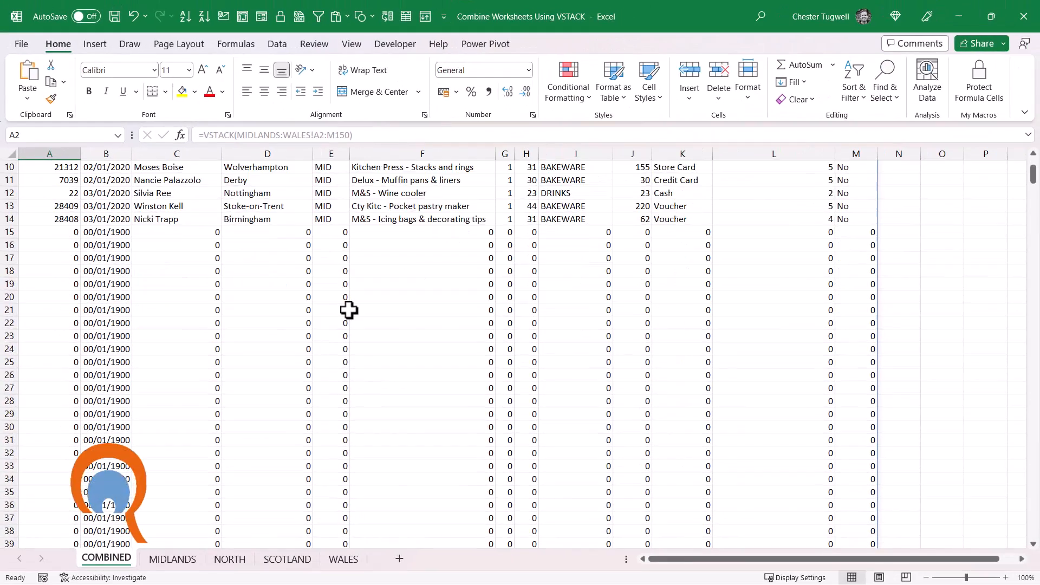
pyautogui.scroll(-3)
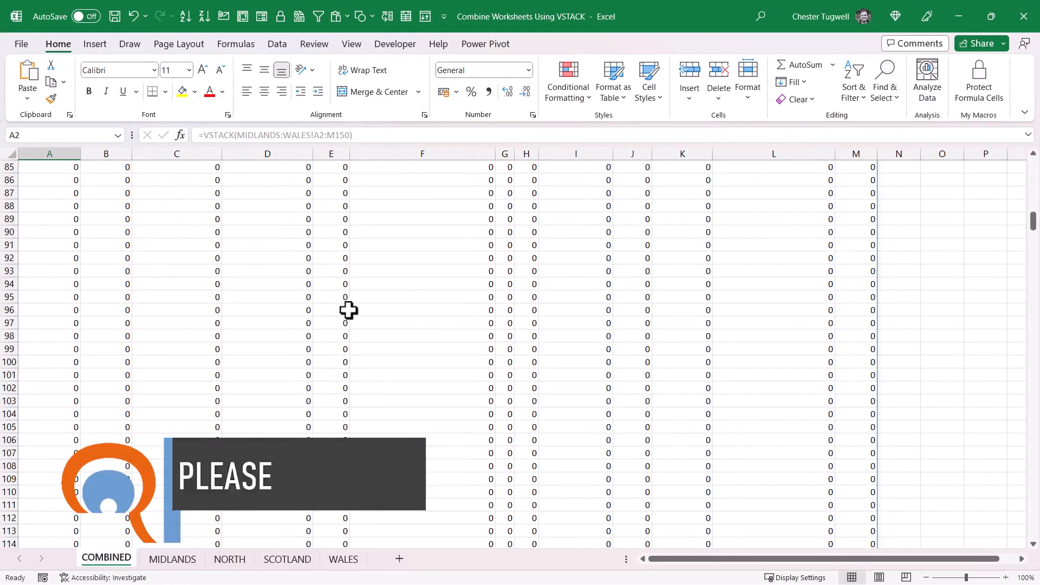
pyautogui.scroll(-3)
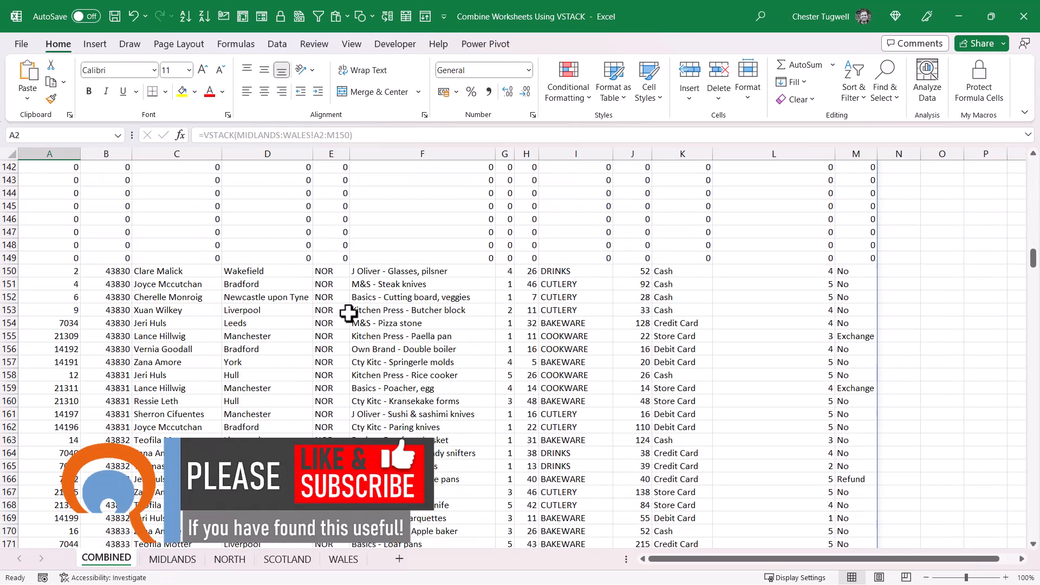
pyautogui.scroll(-3)
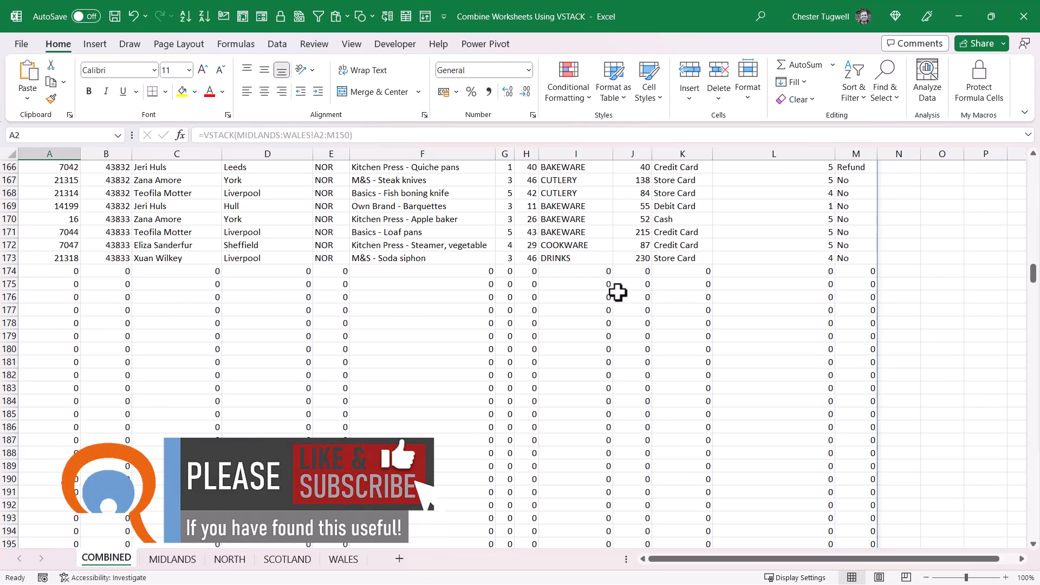
pyautogui.scroll(-3)
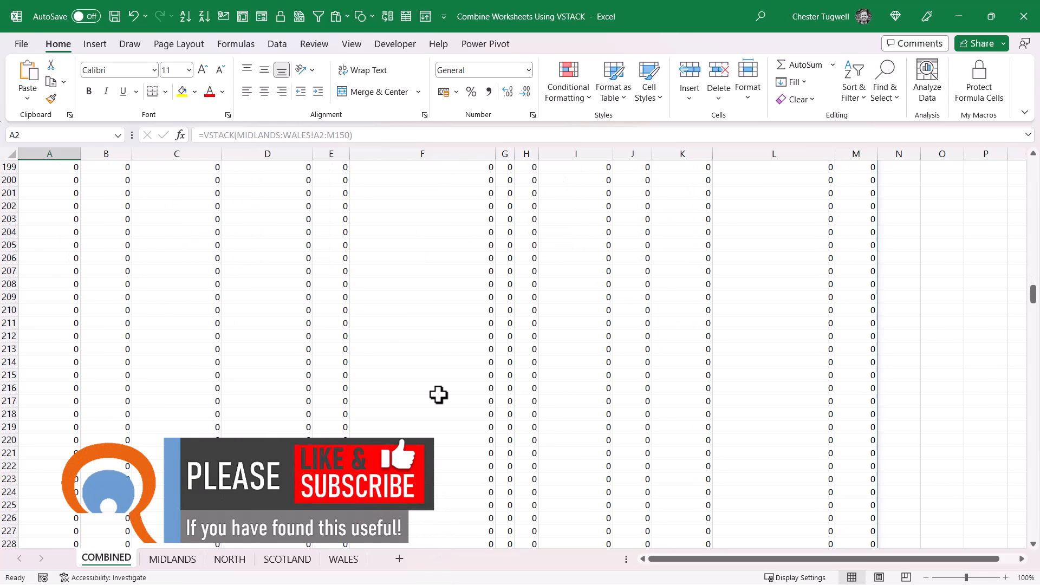
pyautogui.scroll(-3)
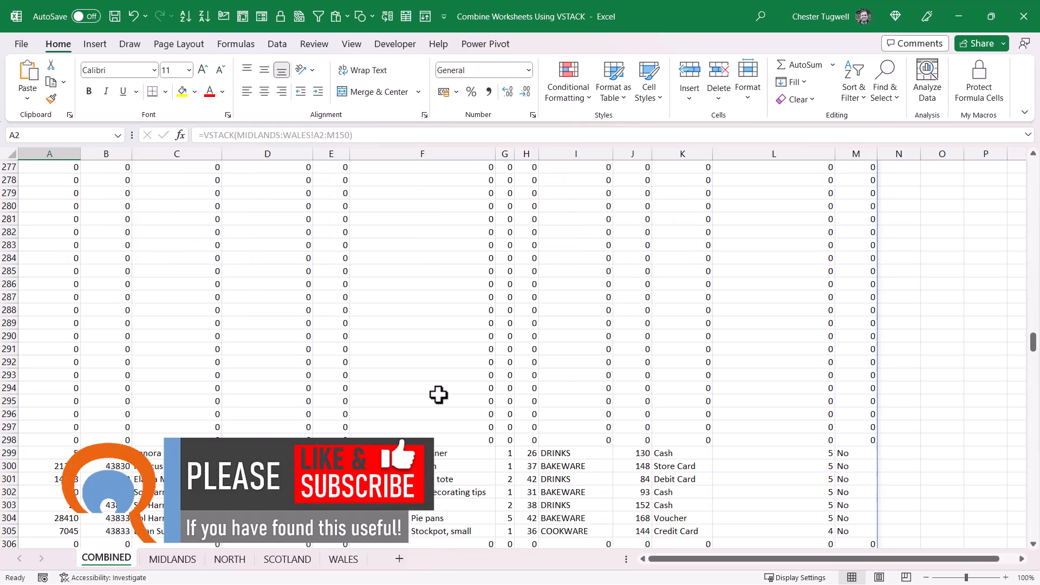
pyautogui.scroll(-3)
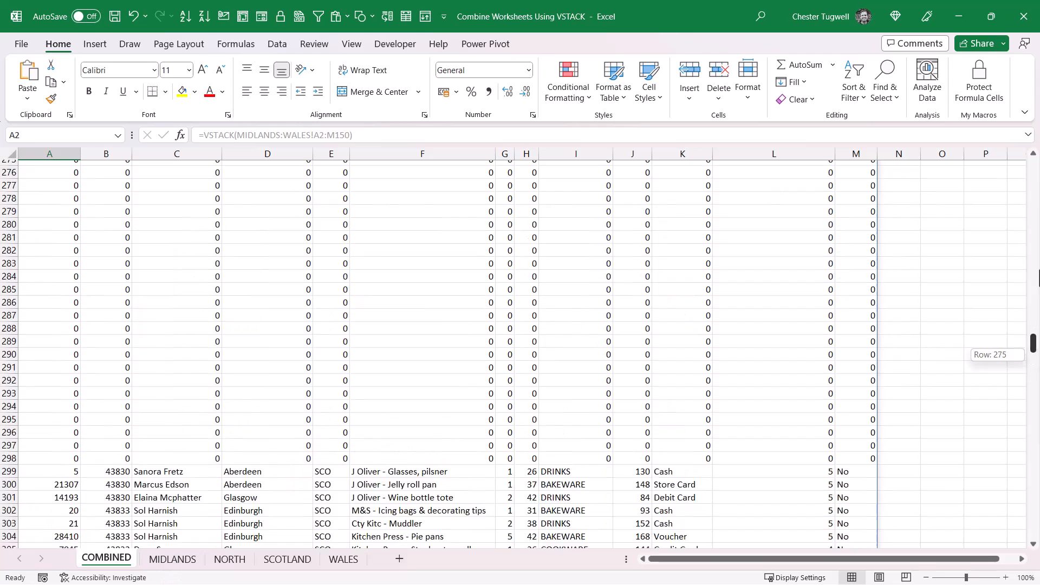
pyautogui.scroll(3)
pyautogui.write('FIL')
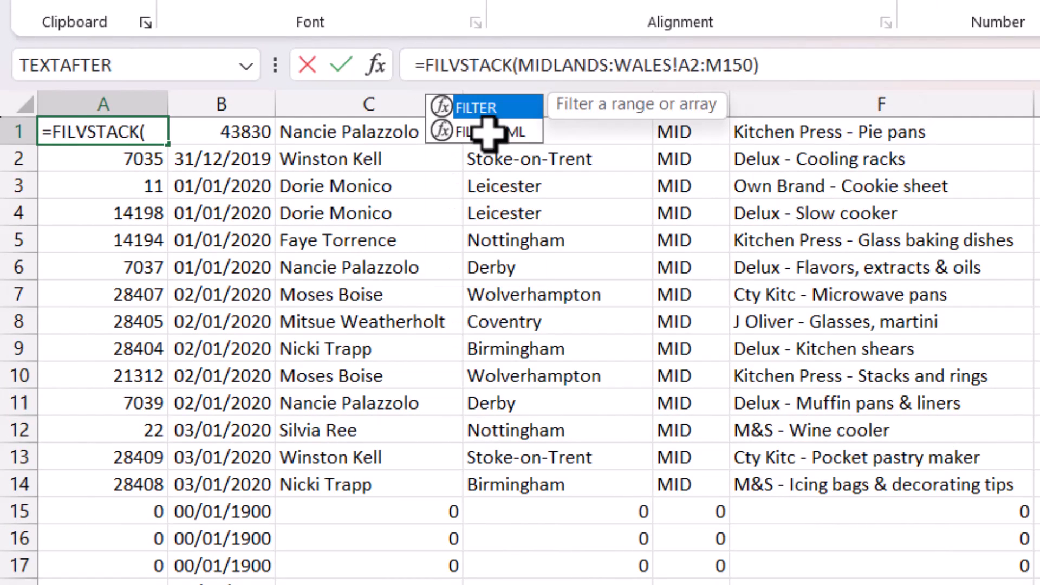
# Wrap the stack as =FILTER(VSTACK(MIDLANDS:WALES!A2:M150),VSTACK(MIDLANDS:WALES!A2:A150)<>0) to drop zero rows
pyautogui.click(477, 107)
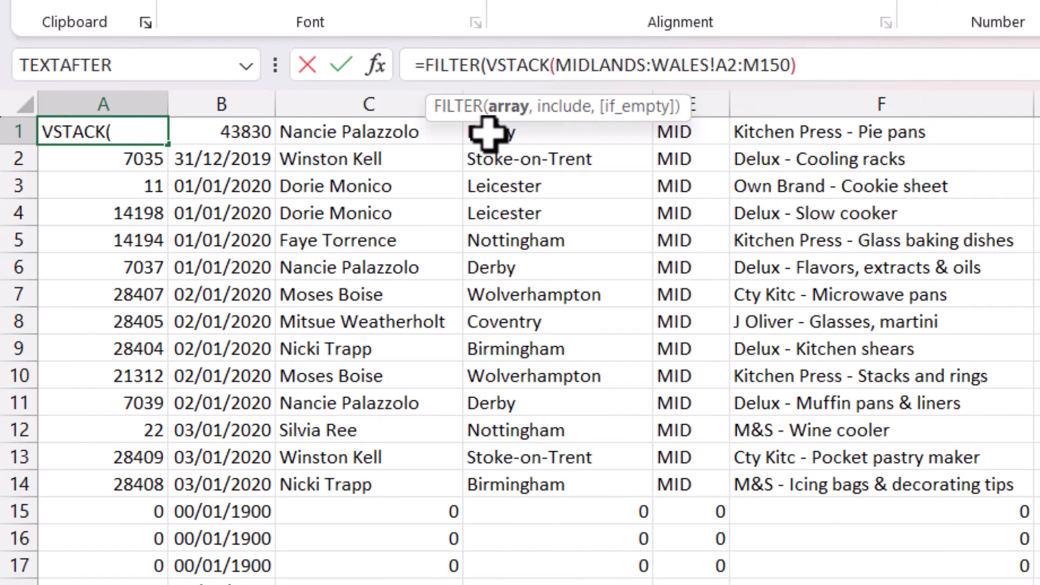
pyautogui.moveTo(528, 110)
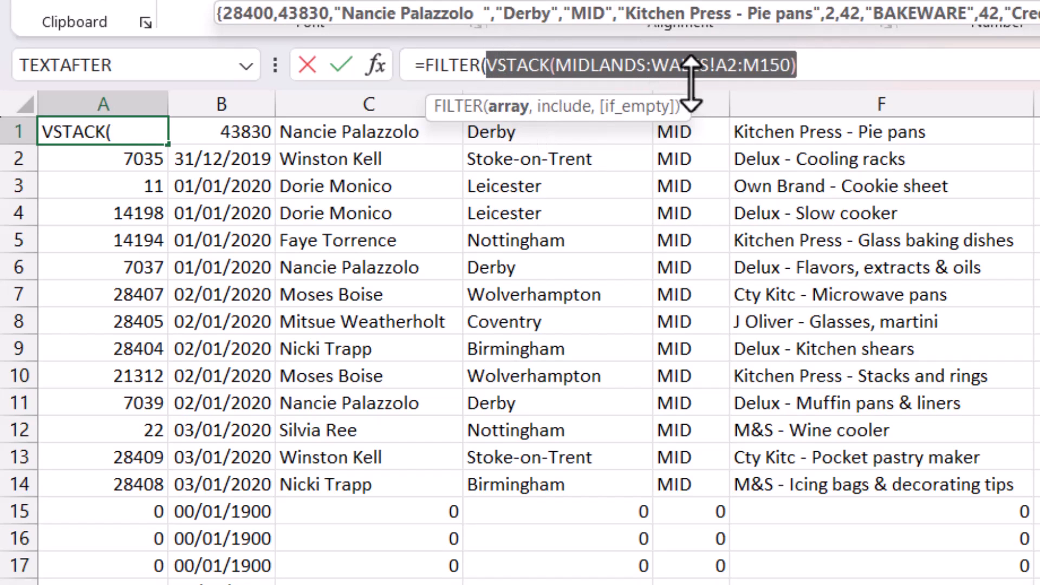
pyautogui.moveTo(622, 117)
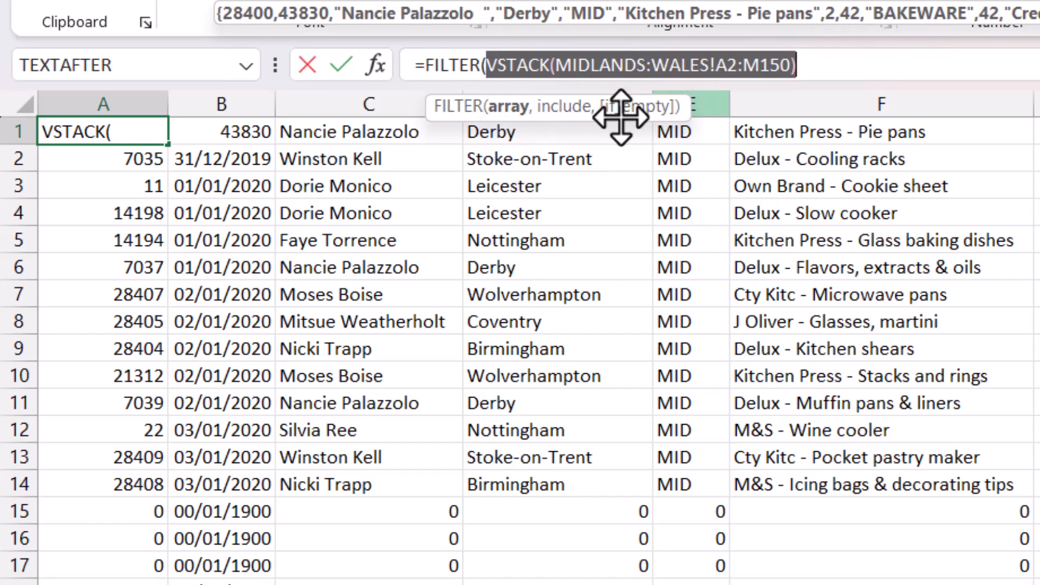
pyautogui.moveTo(560, 116)
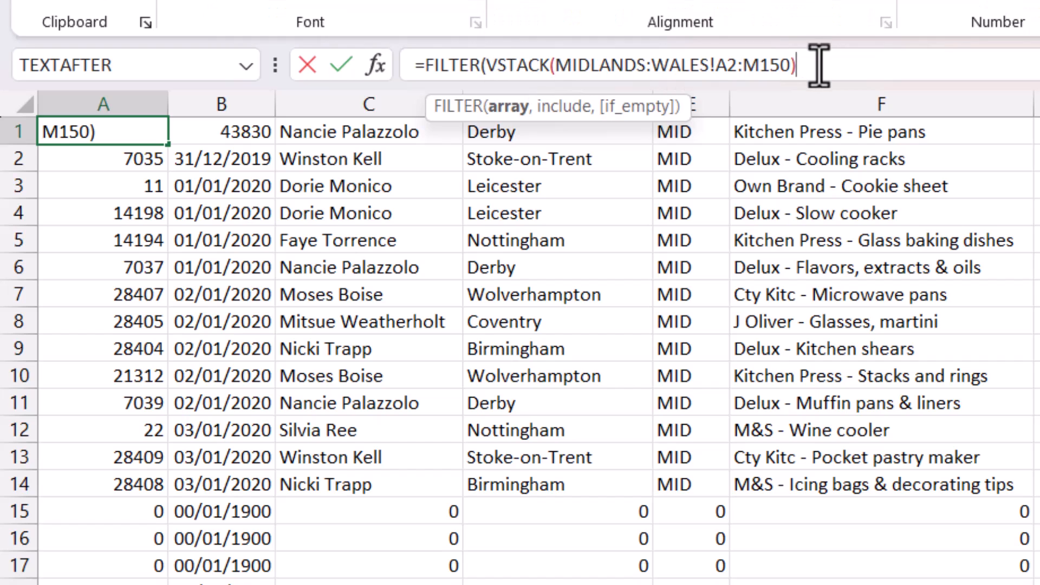
pyautogui.write(',')
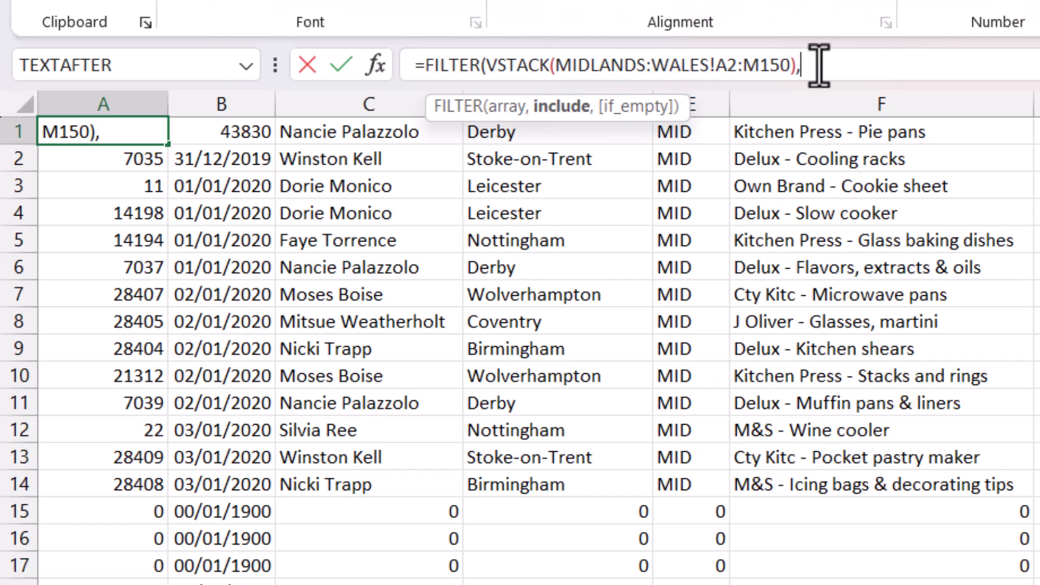
pyautogui.write('VSTACK(MIDLANDS:WALES!A2:M150')
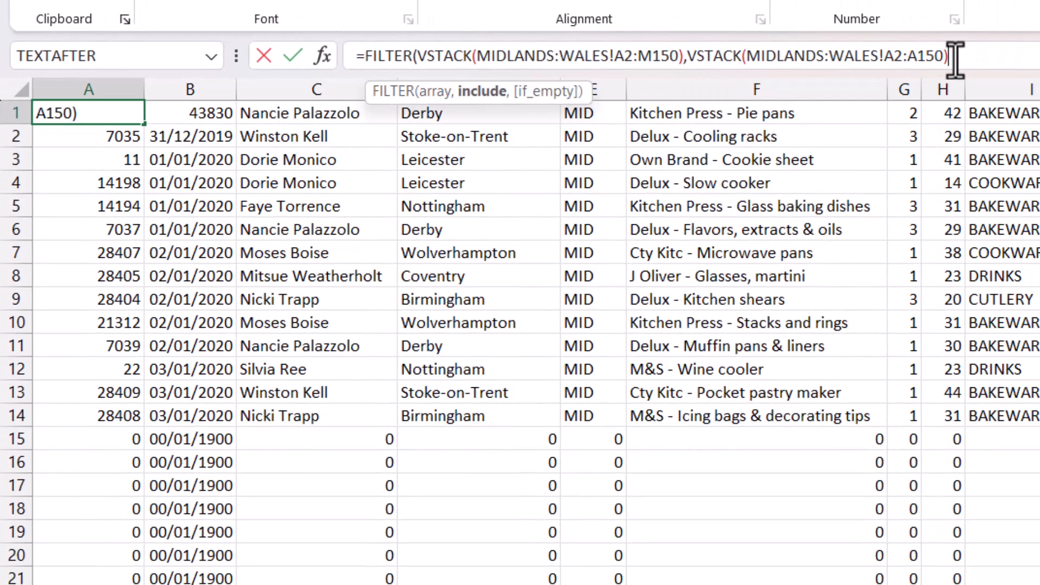
pyautogui.write('<>0')
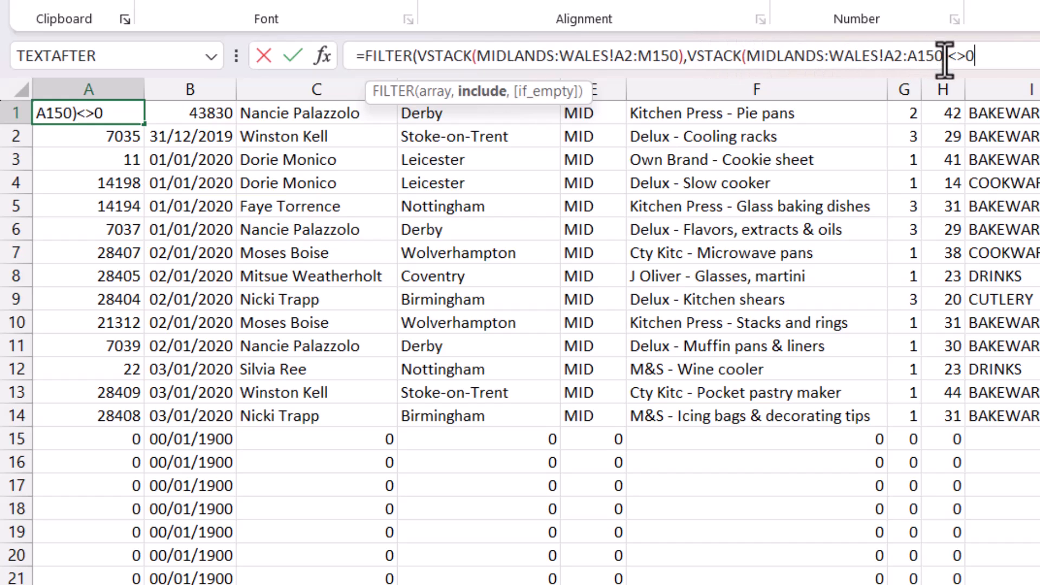
pyautogui.moveTo(988, 56)
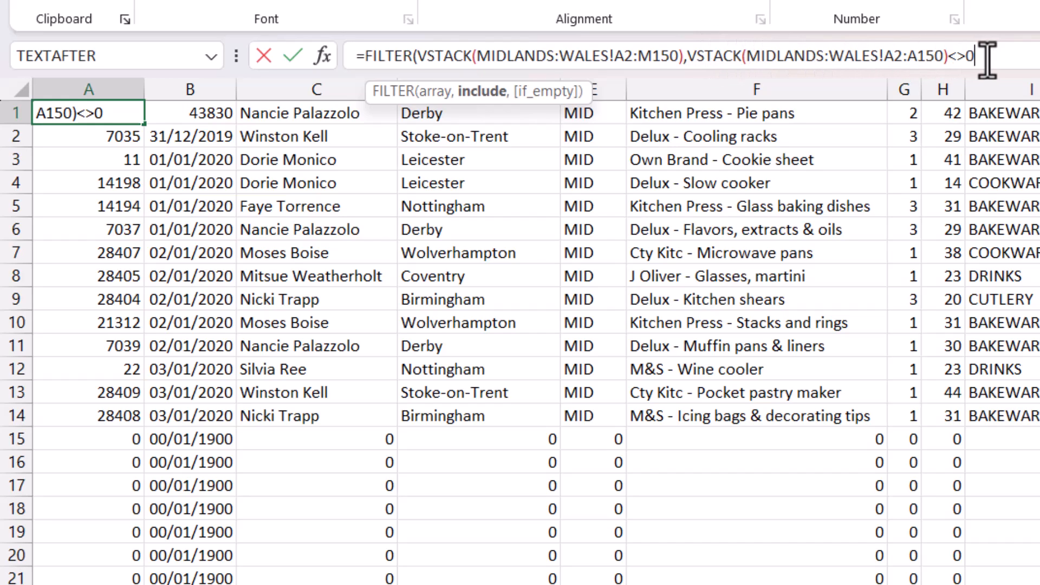
pyautogui.write(')')
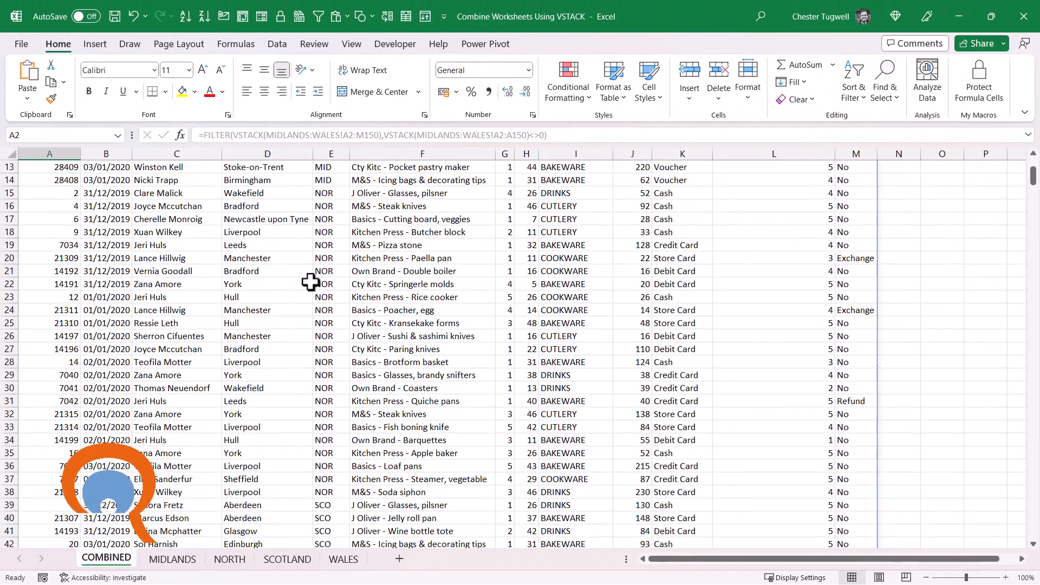
pyautogui.scroll(-3)
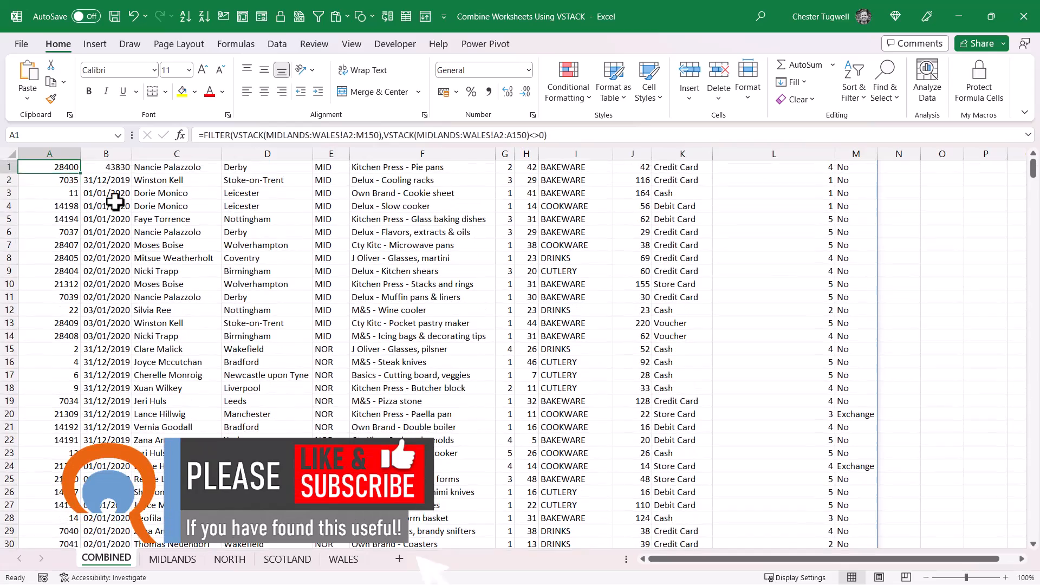
pyautogui.click(49, 167)
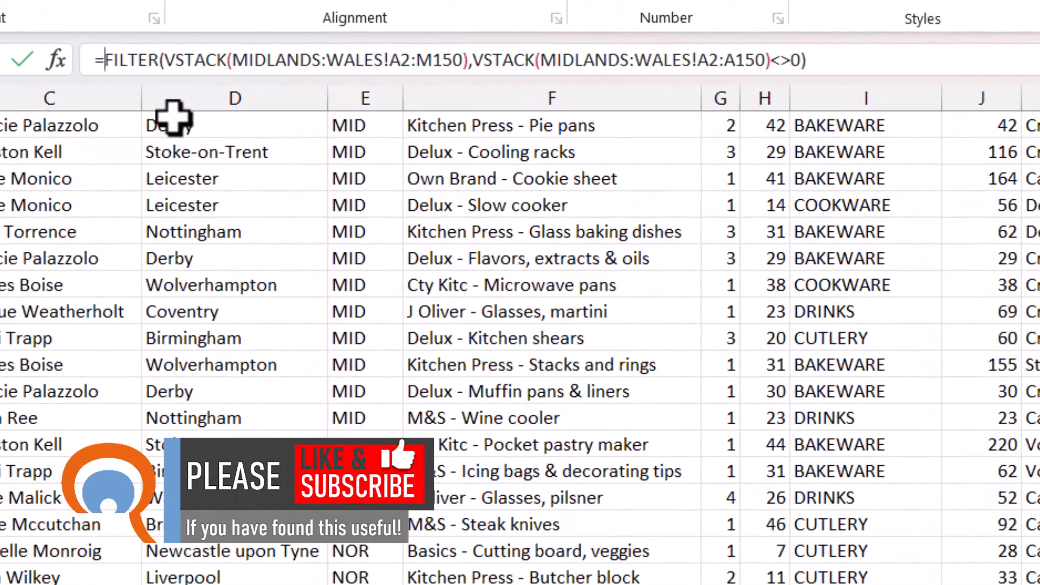
# Begin an outer VSTACK( to put MIDLANDS!A1:M1 headers above the filtered data
pyautogui.write('VS')
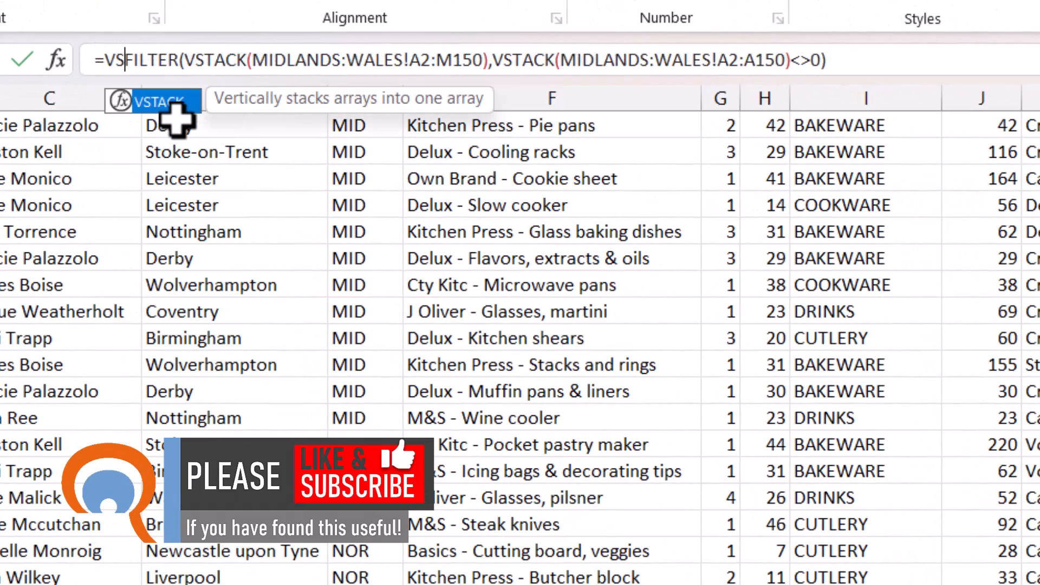
pyautogui.write('(MIDLANDS!A1:M1,')
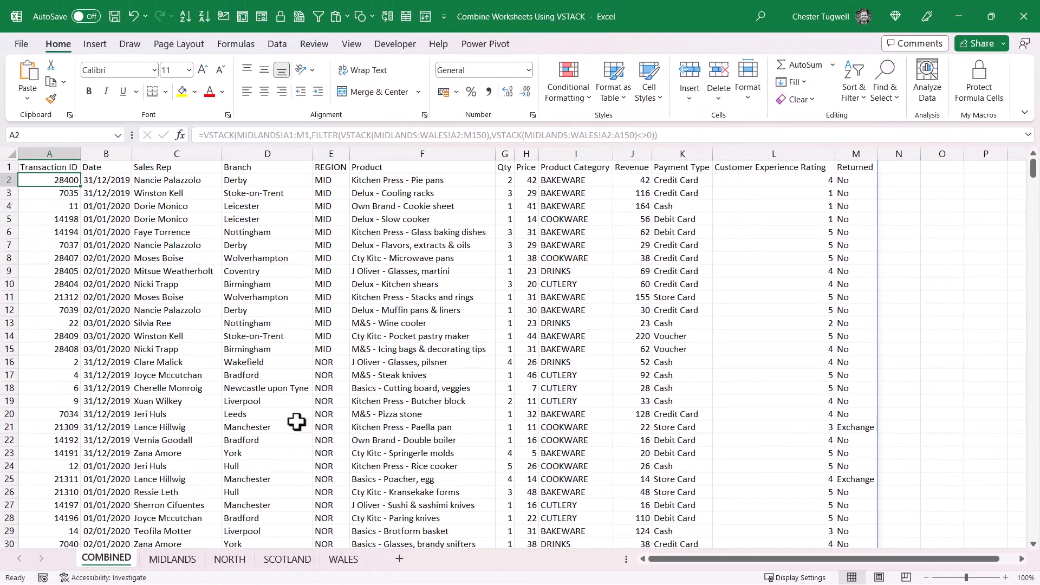
pyautogui.moveTo(324, 566)
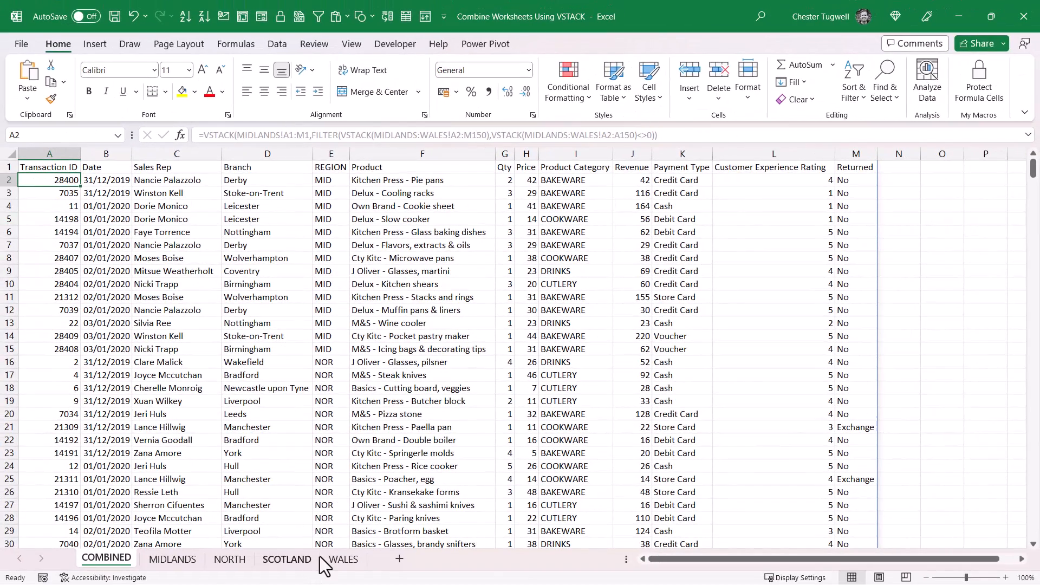
pyautogui.moveTo(388, 563)
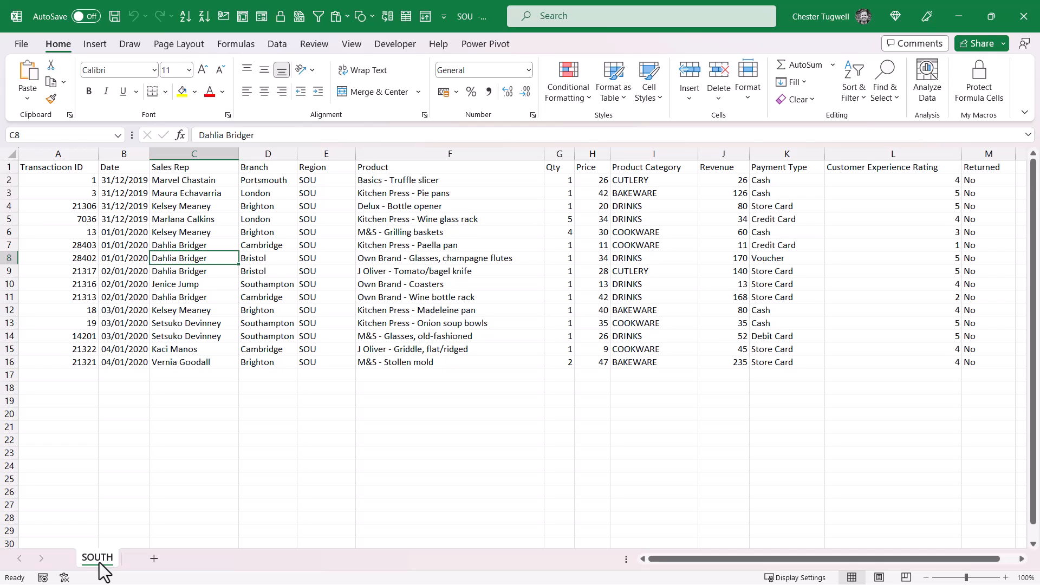
pyautogui.moveTo(165, 217)
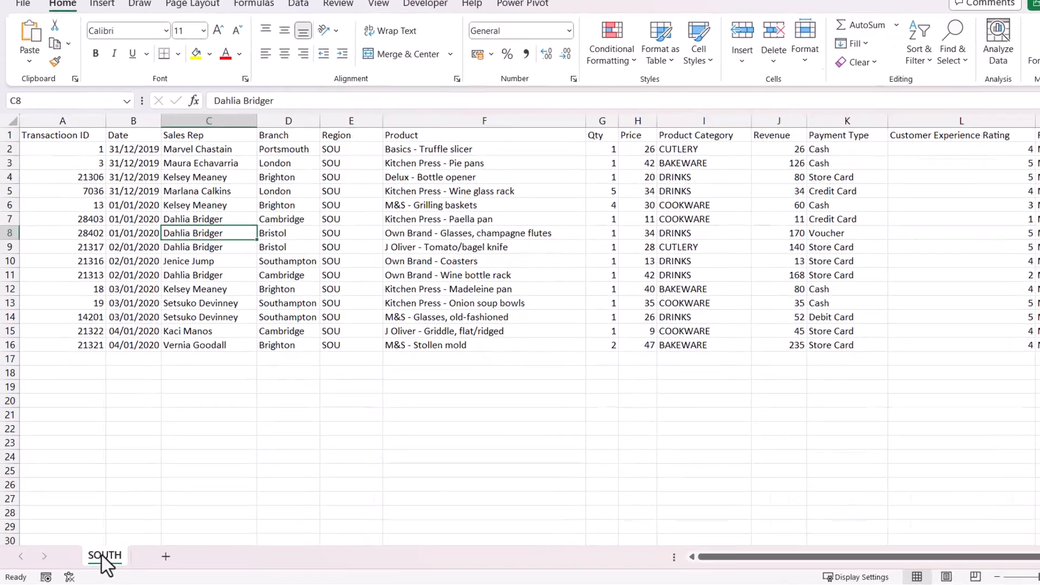
# Copy SOUTH into Combine Worksheets Using VSTACK.xlsx before WALES via Move or Copy with Create a copy
pyautogui.rightClick(105, 555)
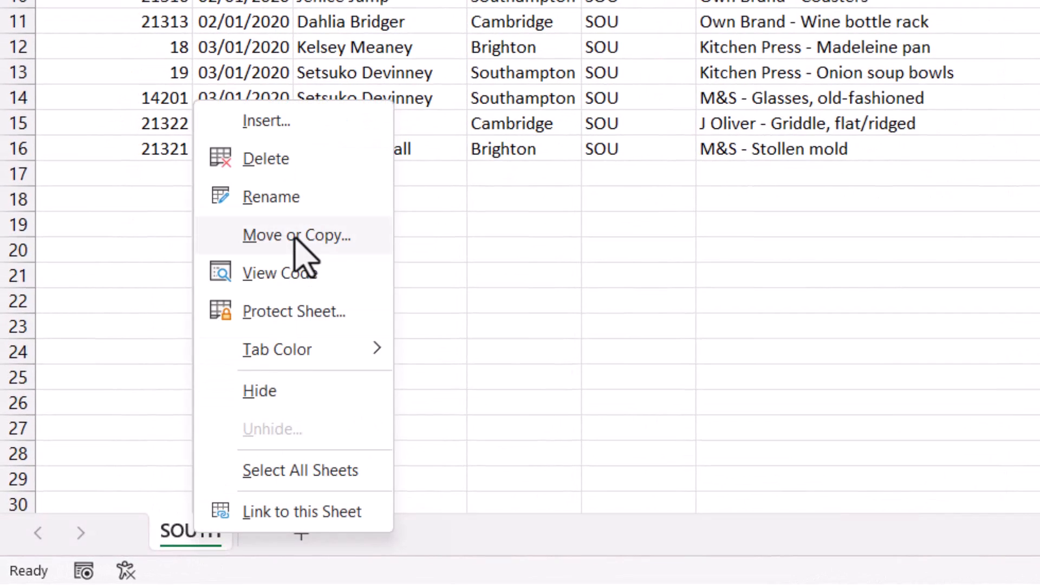
pyautogui.click(296, 235)
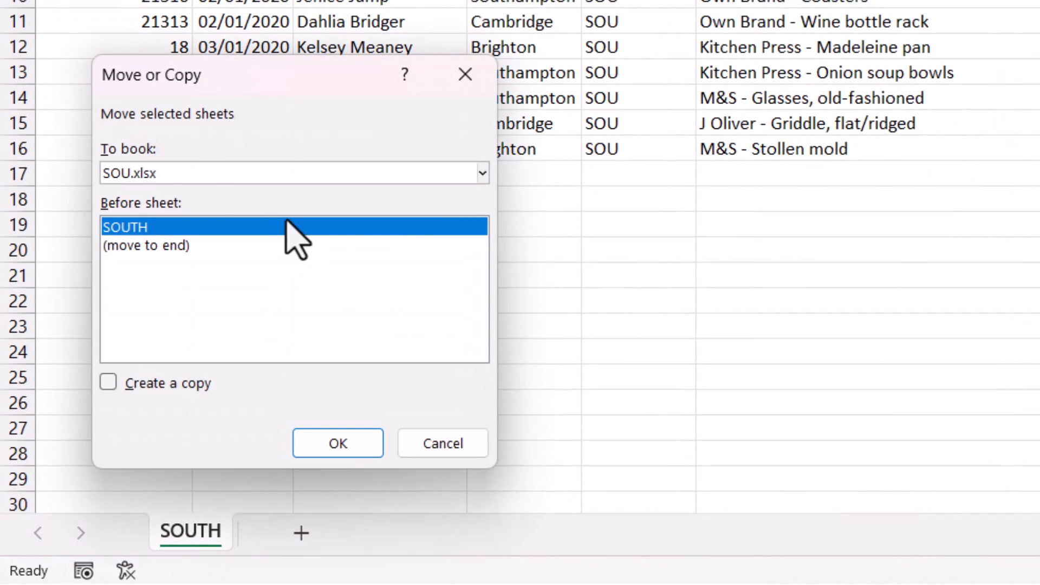
pyautogui.click(482, 172)
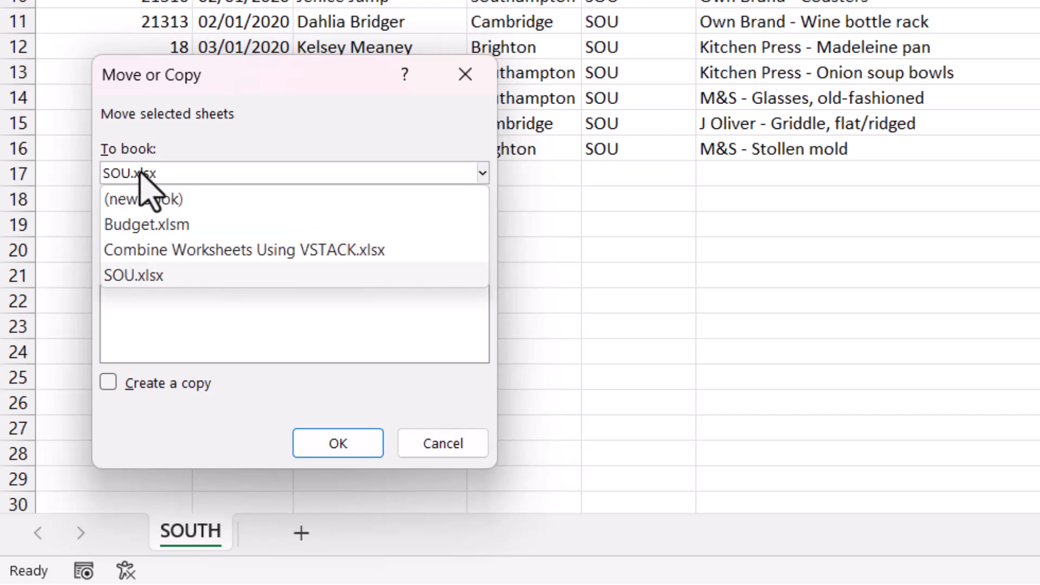
pyautogui.click(243, 249)
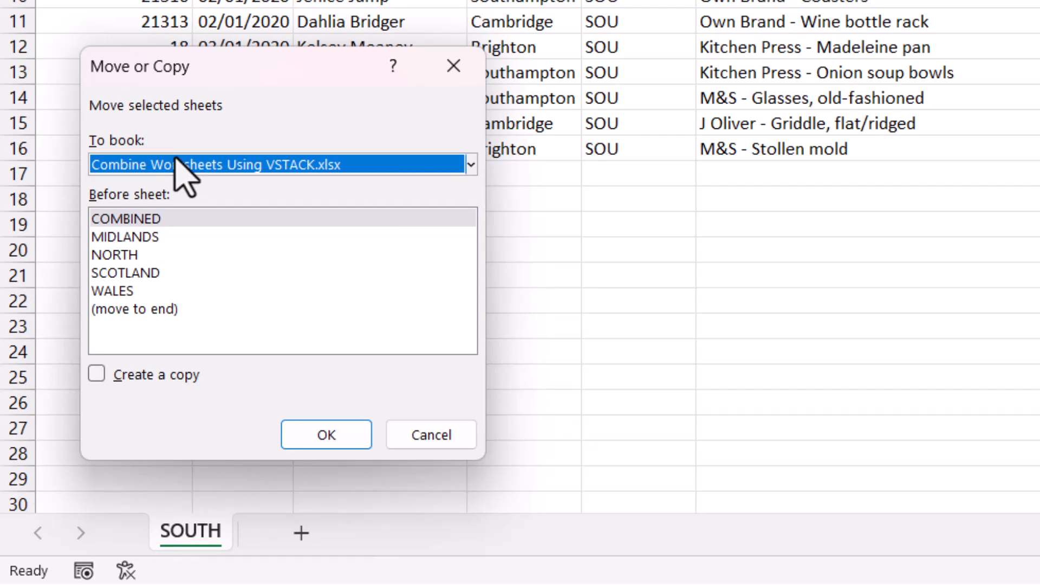
pyautogui.moveTo(253, 266)
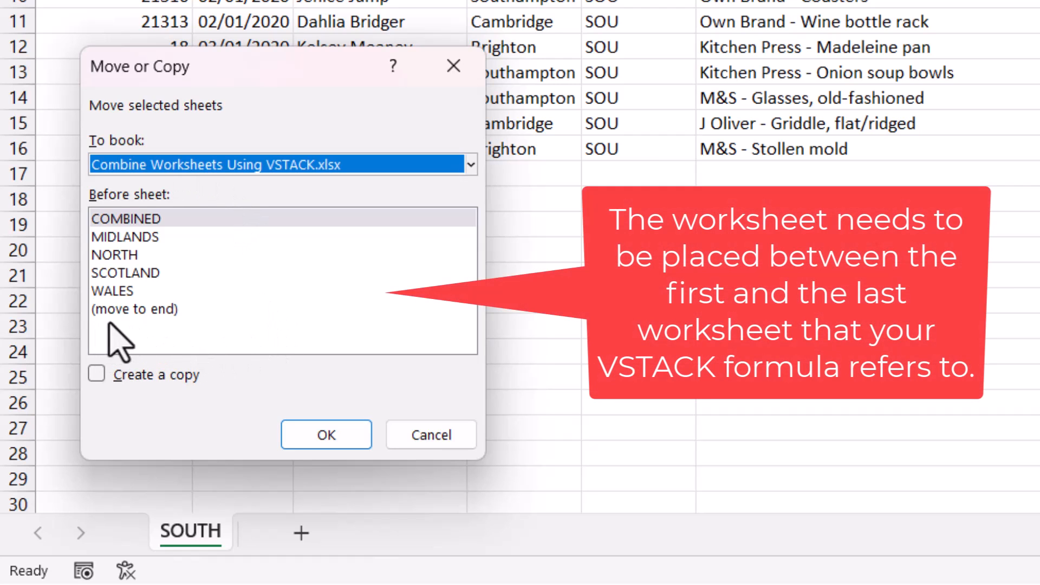
pyautogui.moveTo(147, 328)
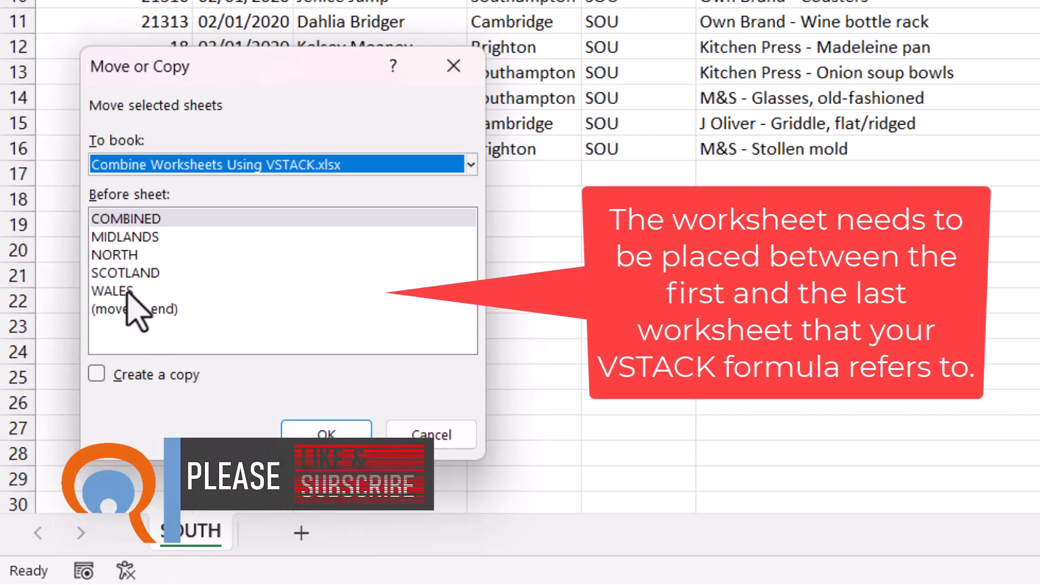
pyautogui.click(112, 290)
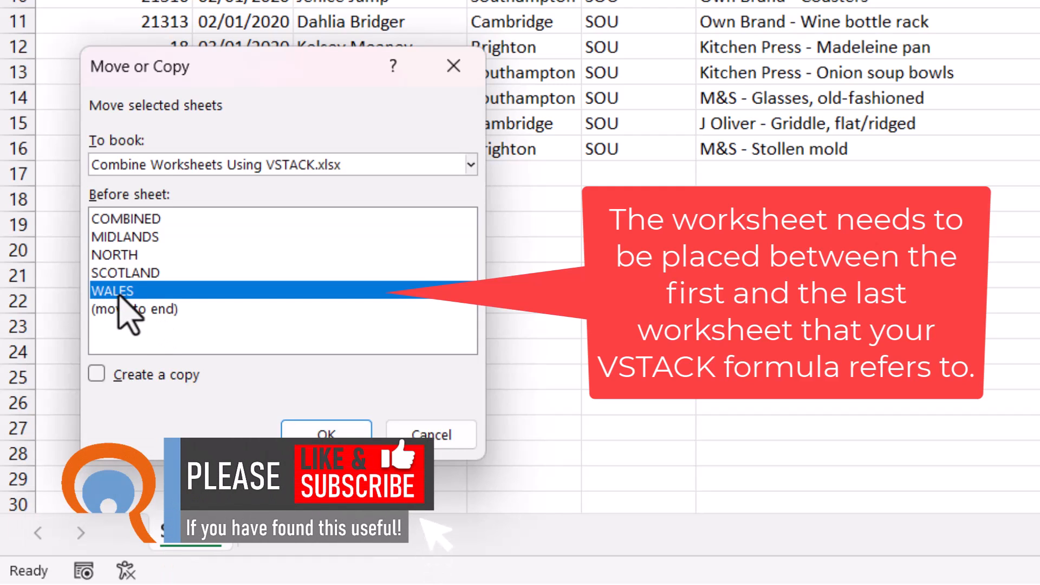
pyautogui.moveTo(136, 259)
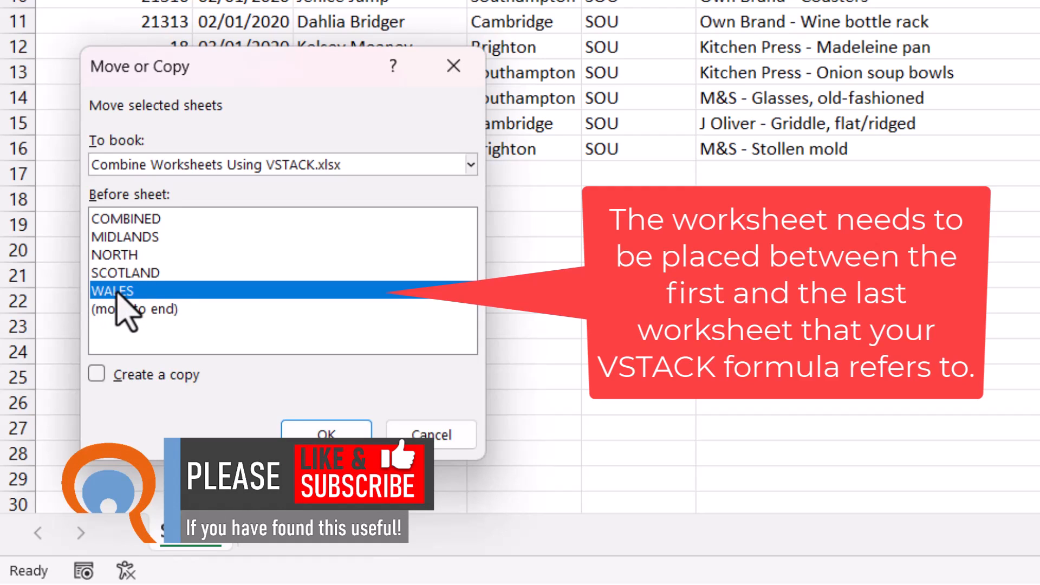
pyautogui.moveTo(99, 385)
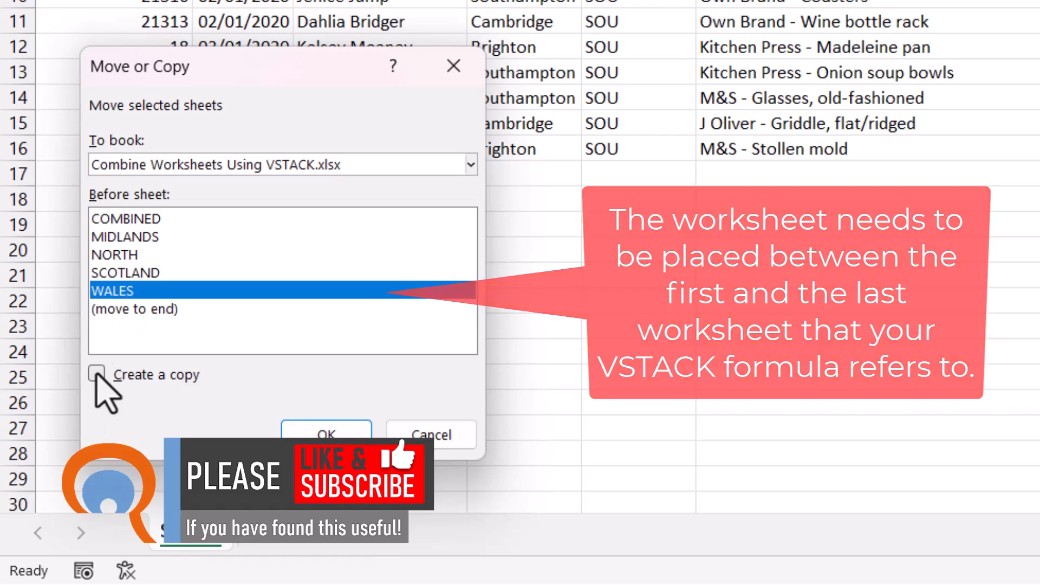
pyautogui.click(97, 374)
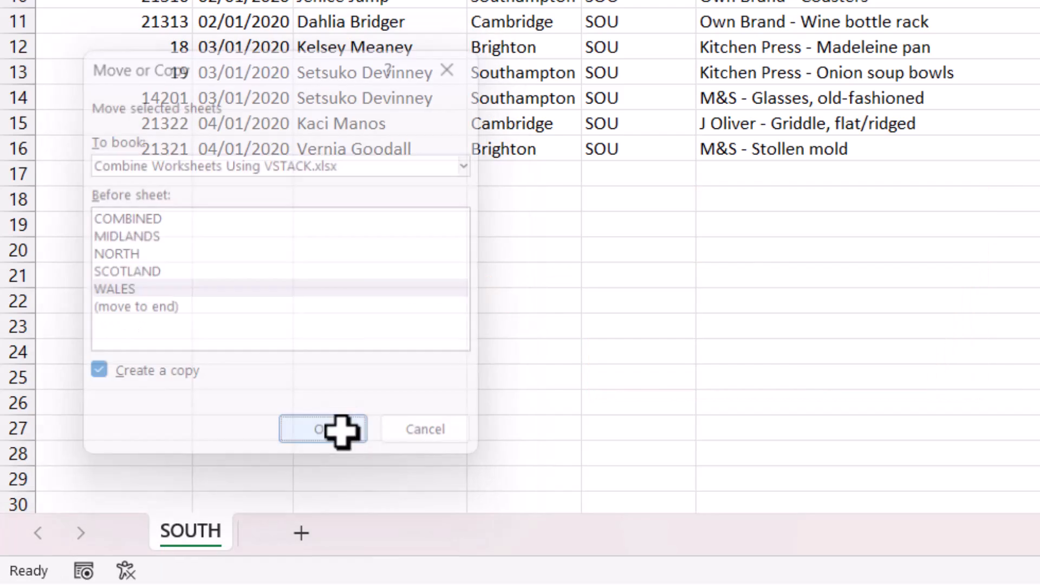
pyautogui.click(323, 430)
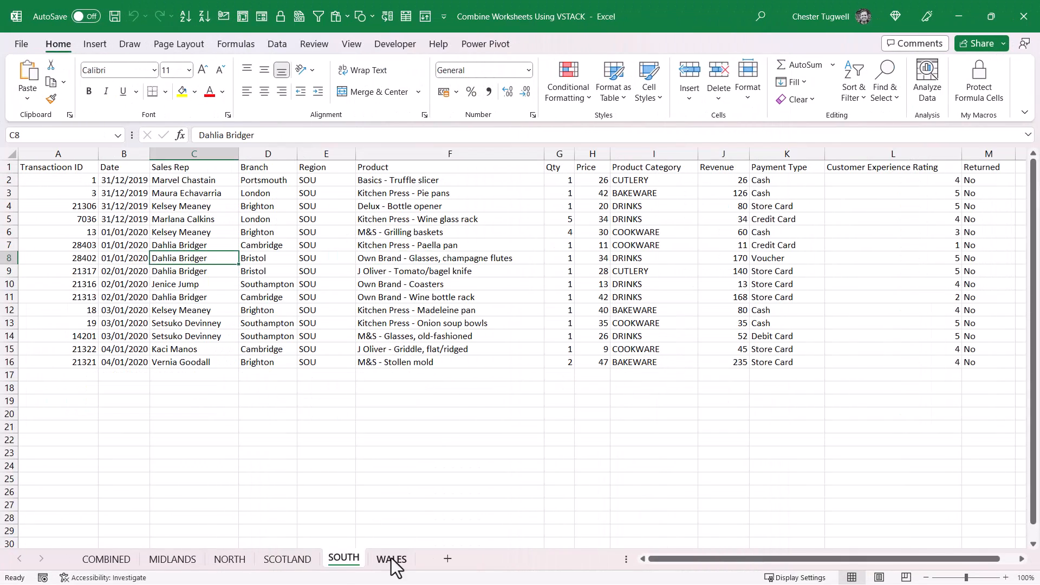
pyautogui.moveTo(329, 563)
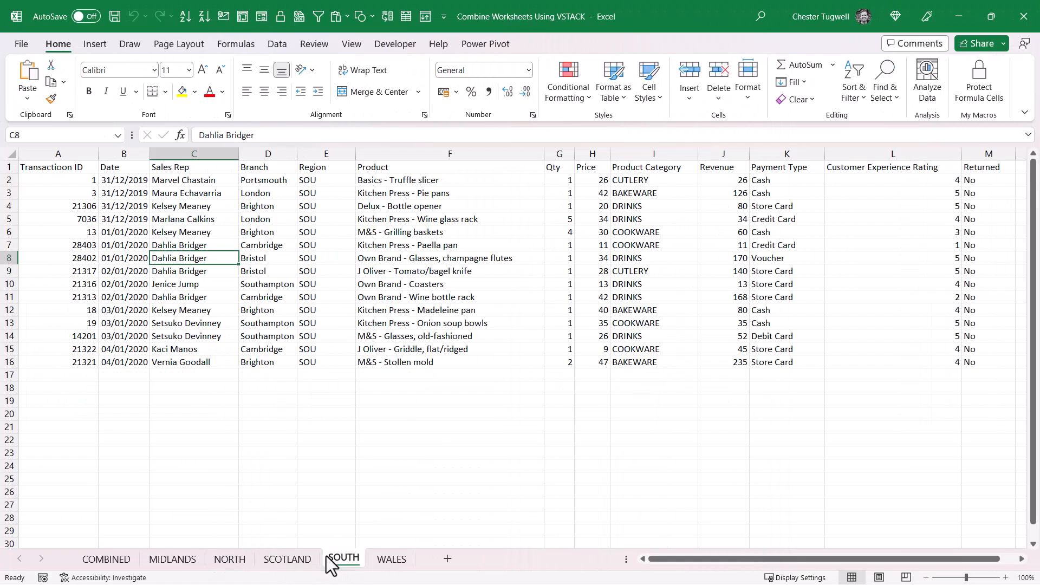
pyautogui.moveTo(131, 486)
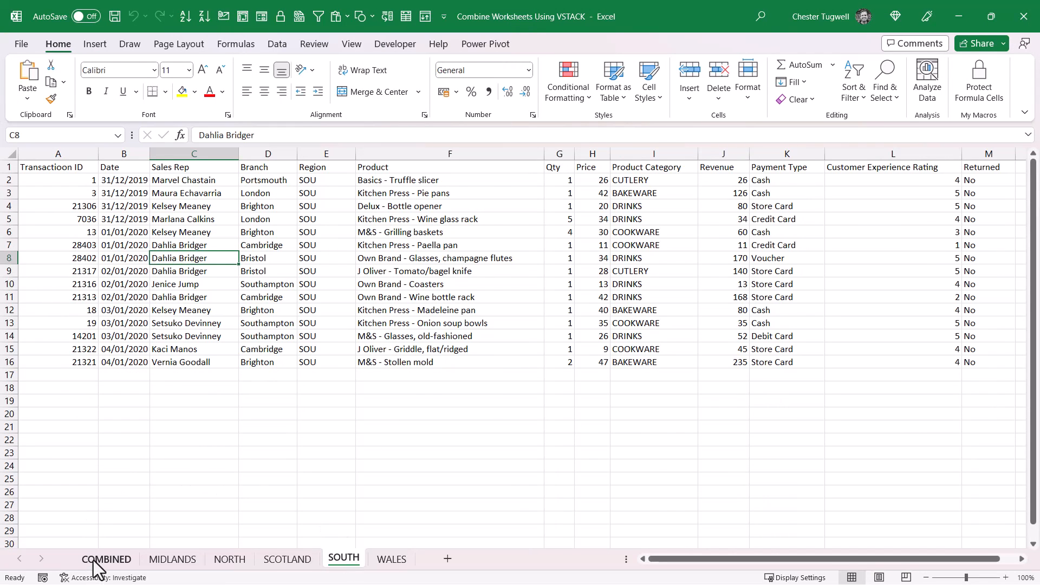
# View the COMBINED sheet, where SOUTH rows now follow the SCOTLAND rows
pyautogui.click(107, 559)
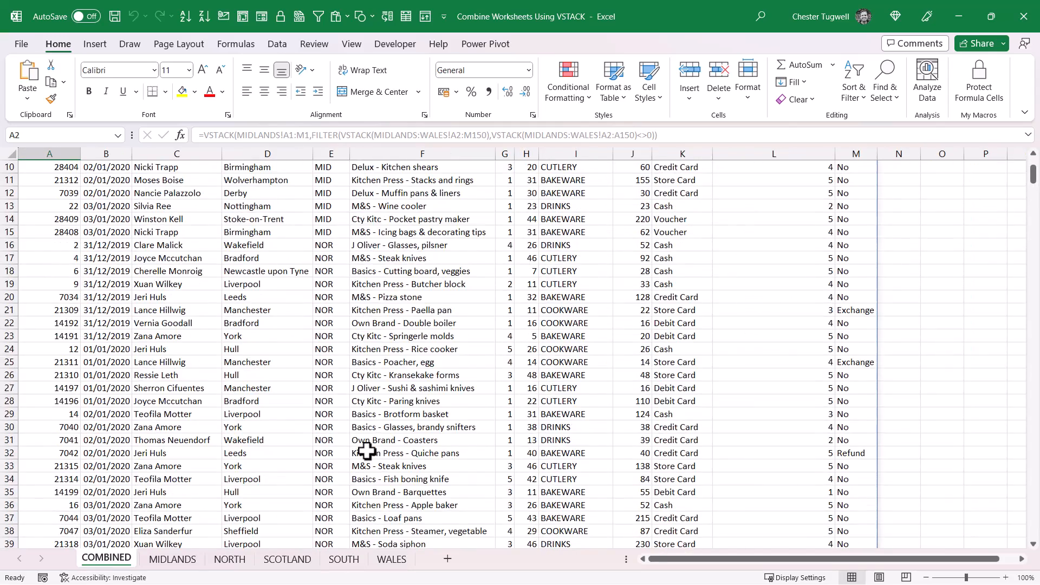
pyautogui.scroll(-3)
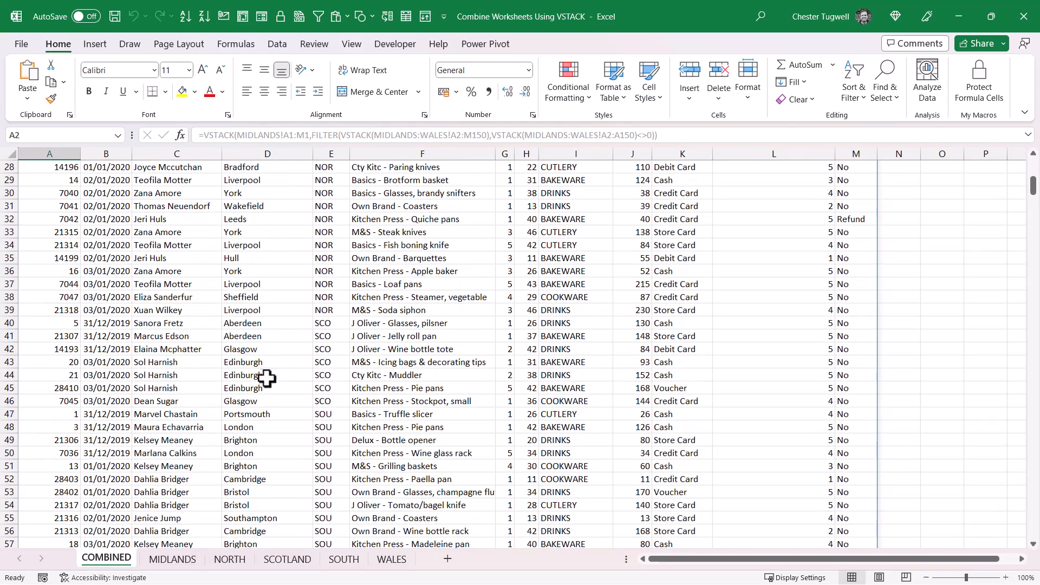